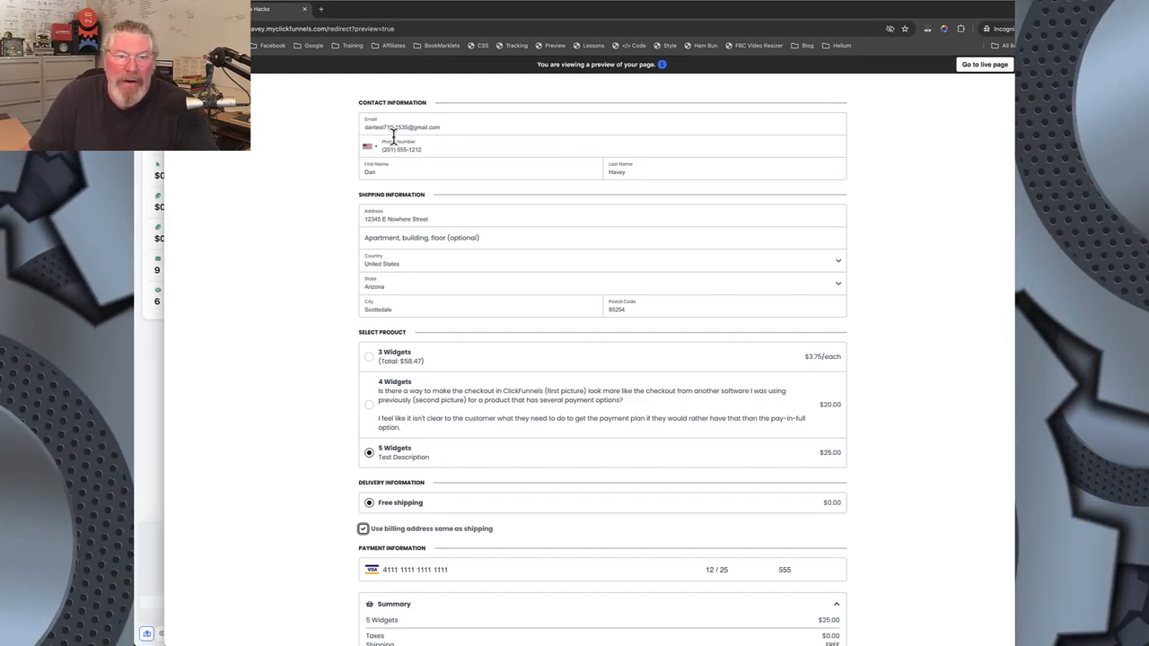
- Keep the checkout on 5 Widgets after trying 4 Widgets, and review the order summary totals
left_click(474, 127)
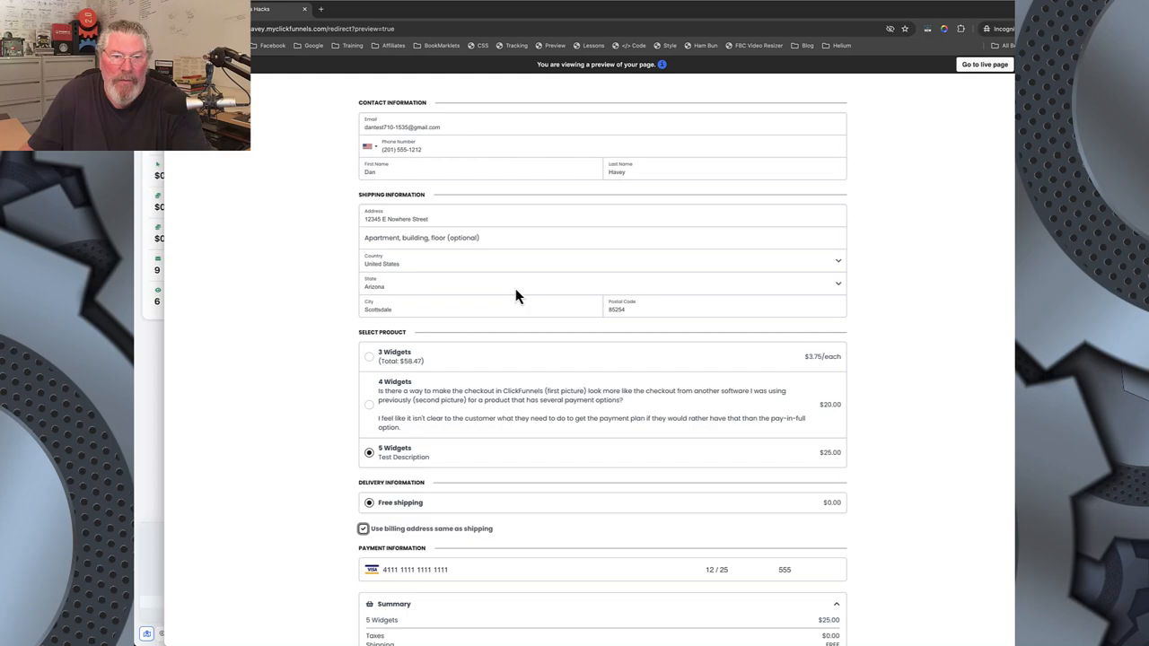
scroll("down", 3)
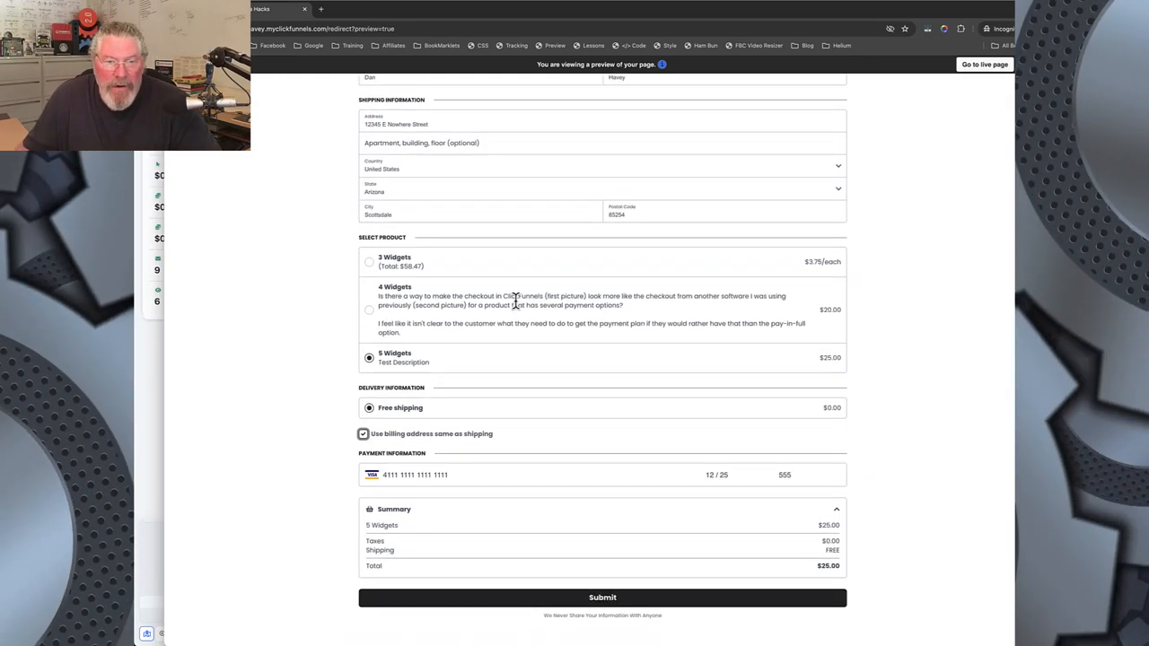
mouse_move(519, 315)
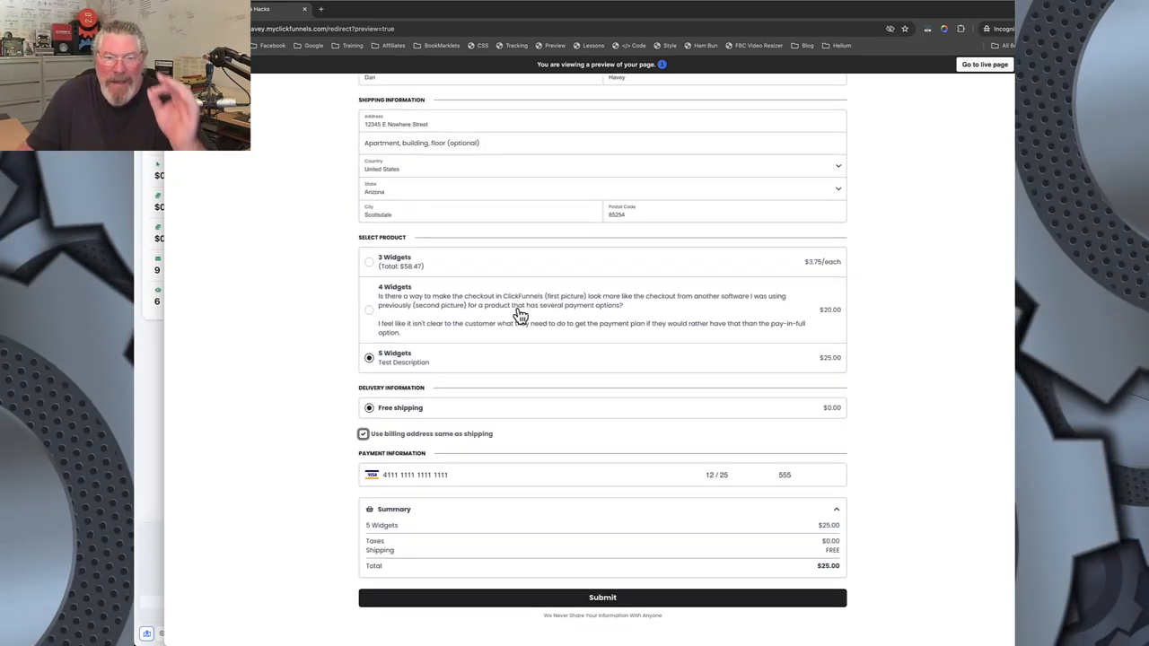
left_click(368, 309)
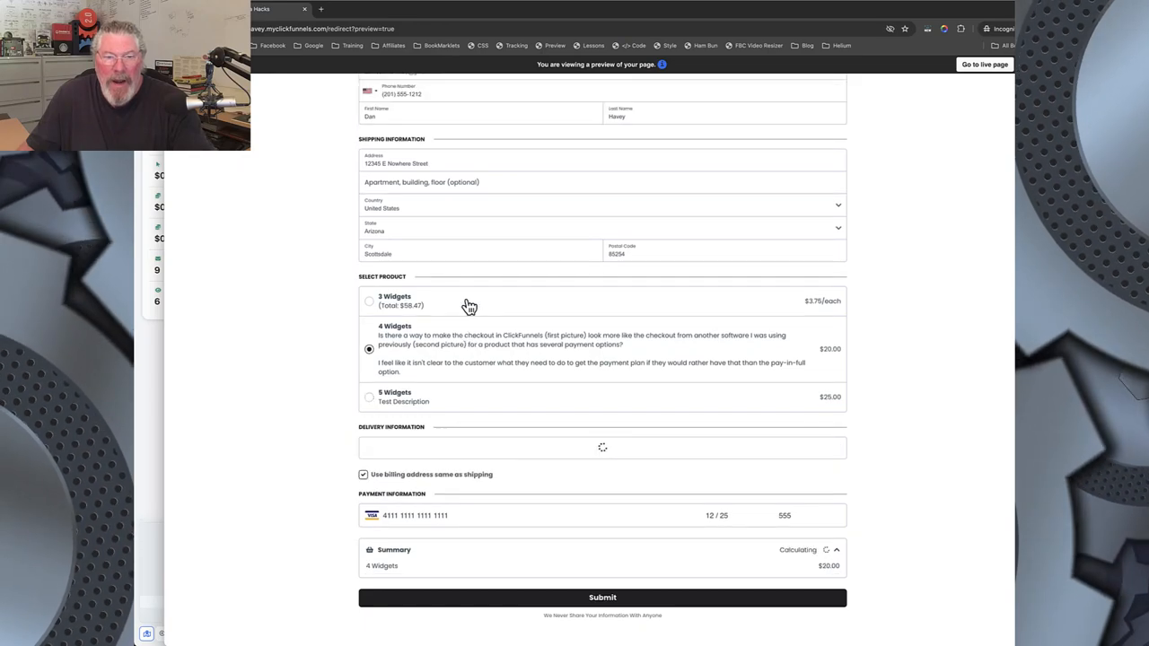
mouse_move(460, 341)
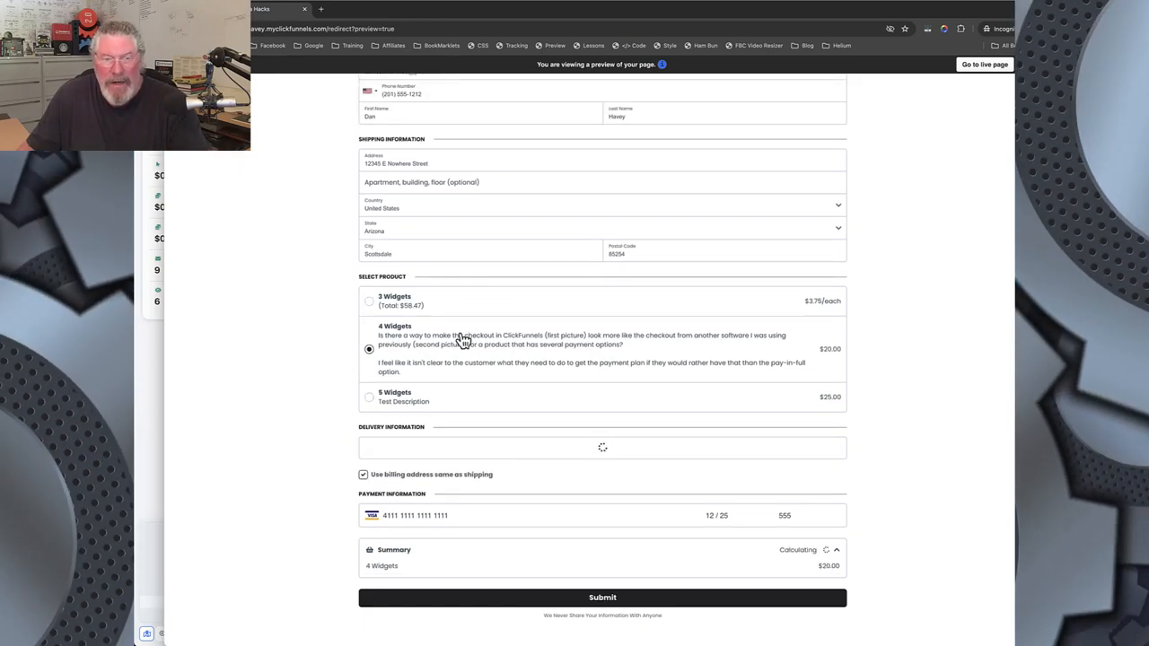
left_click(370, 397)
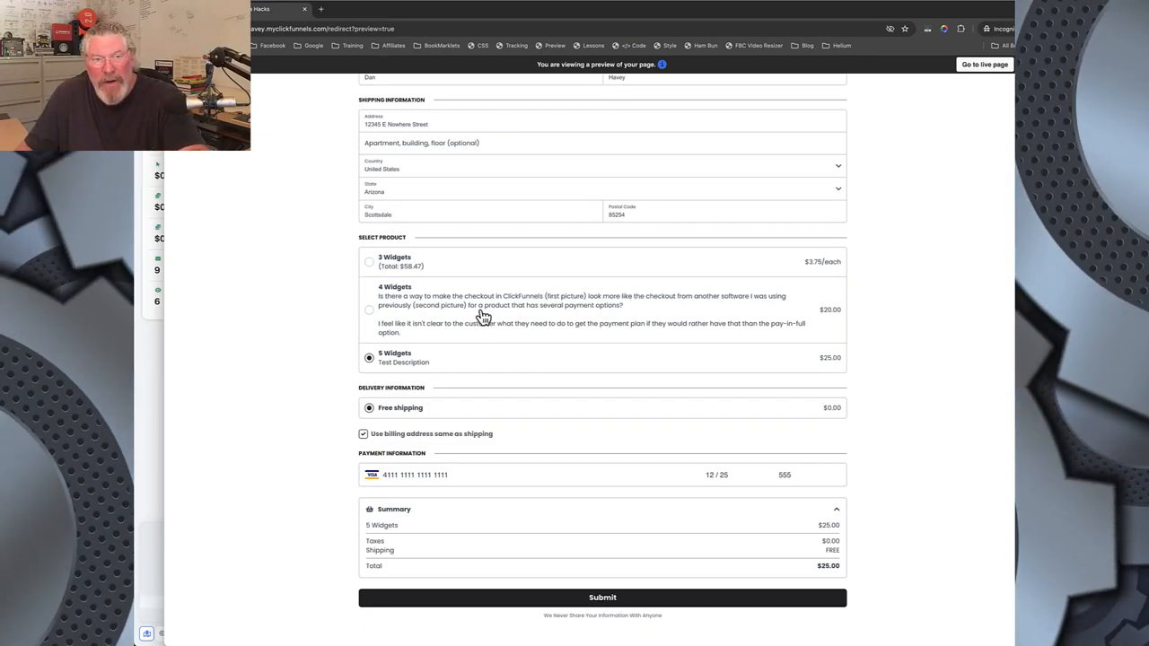
mouse_move(427, 320)
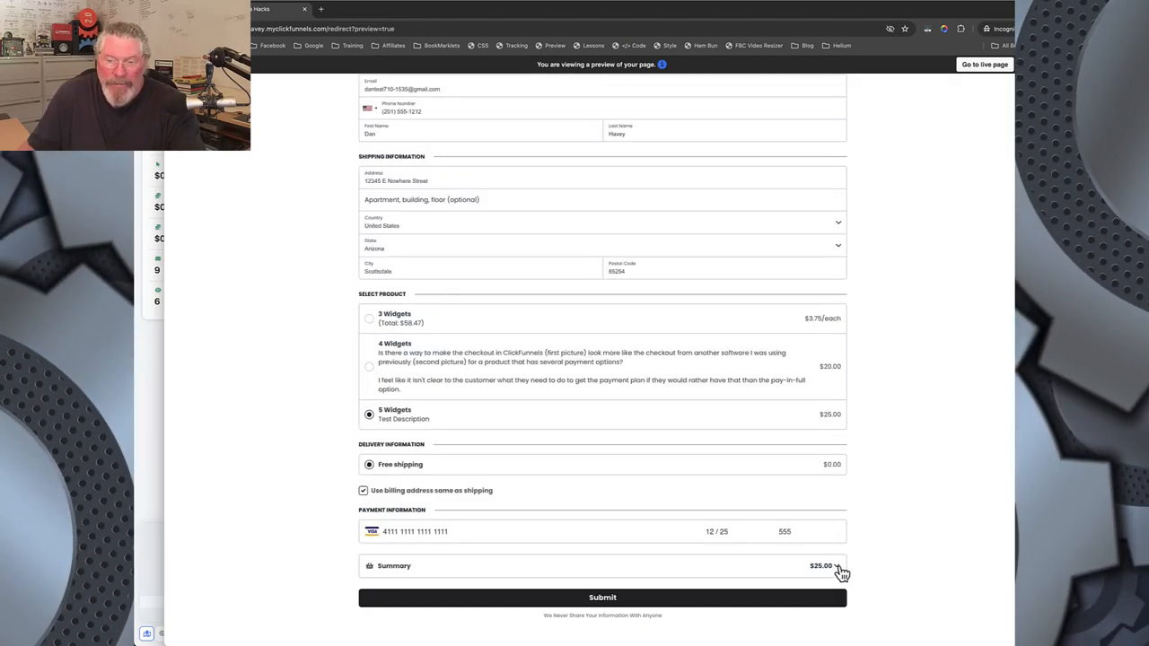
left_click(835, 565)
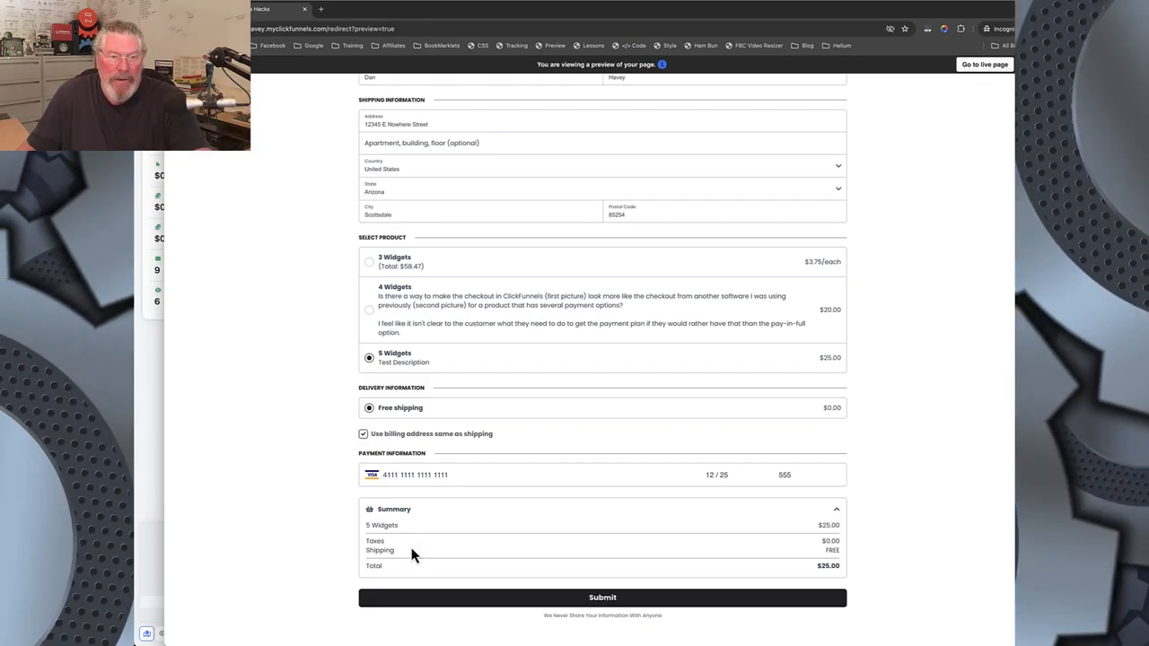
mouse_move(542, 562)
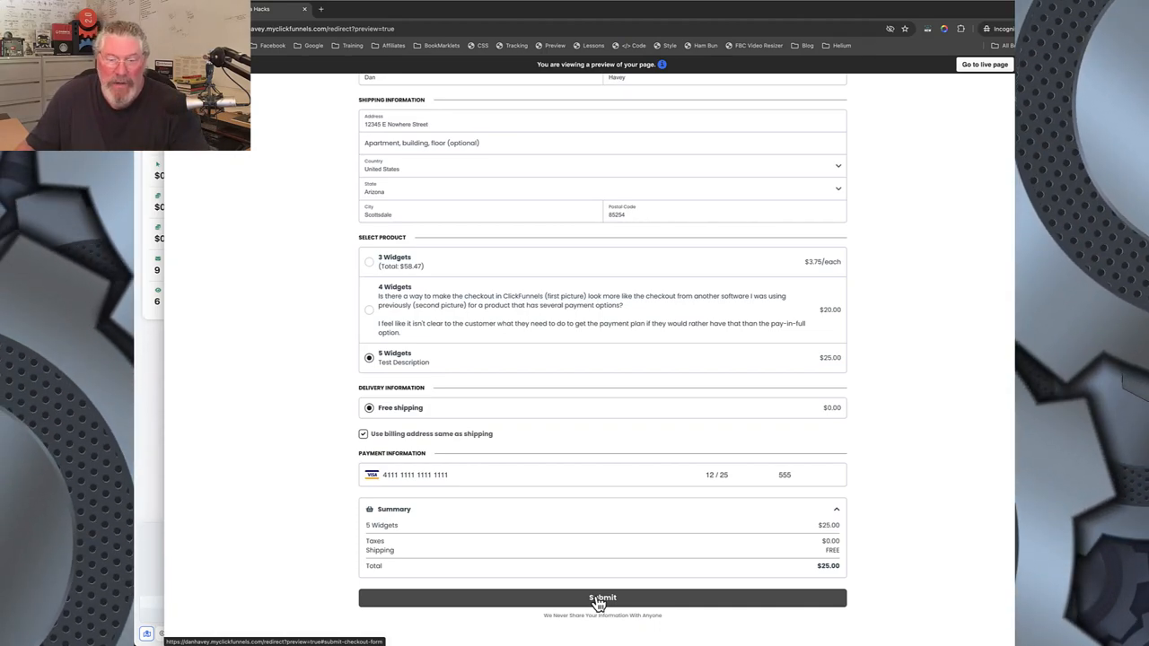
- Submit the 5 Widgets test order
left_click(603, 598)
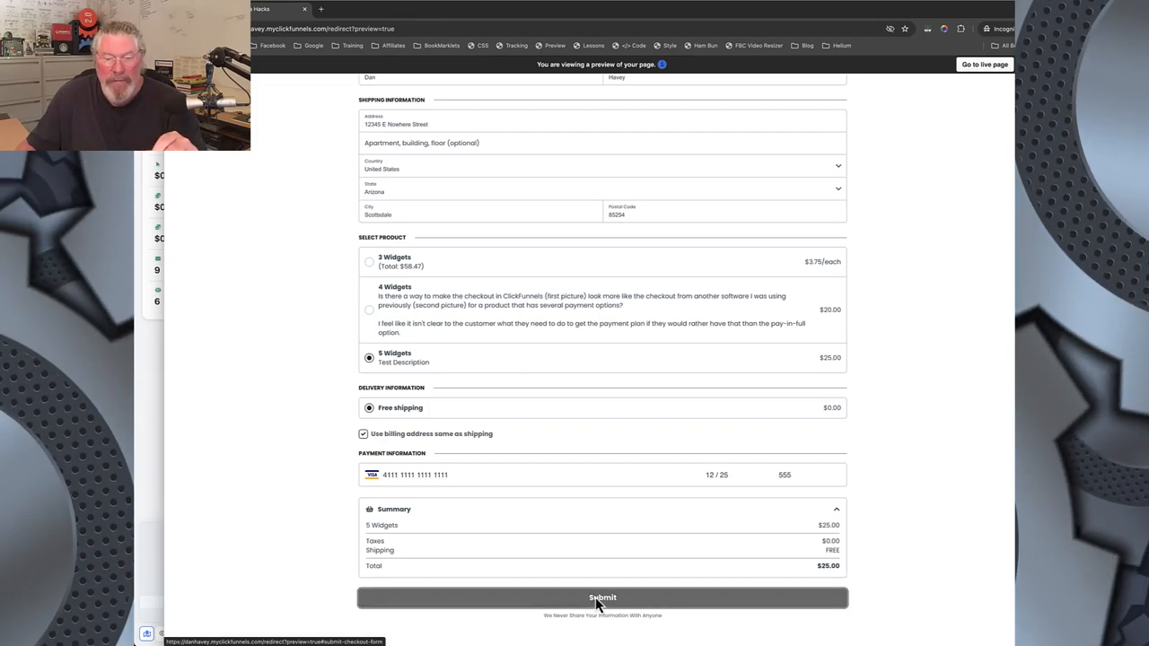
left_click(603, 597)
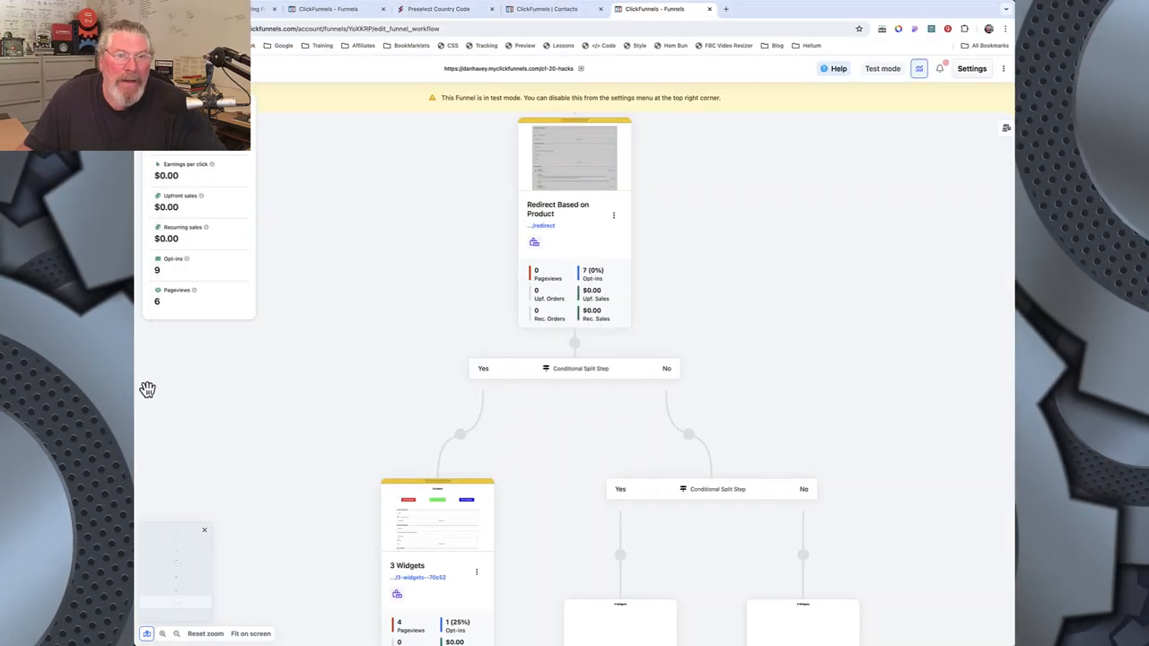
- View the newest test contact's order #1078 showing 5 Widgets at $25.00, then return to the funnel workflow
left_click(553, 9)
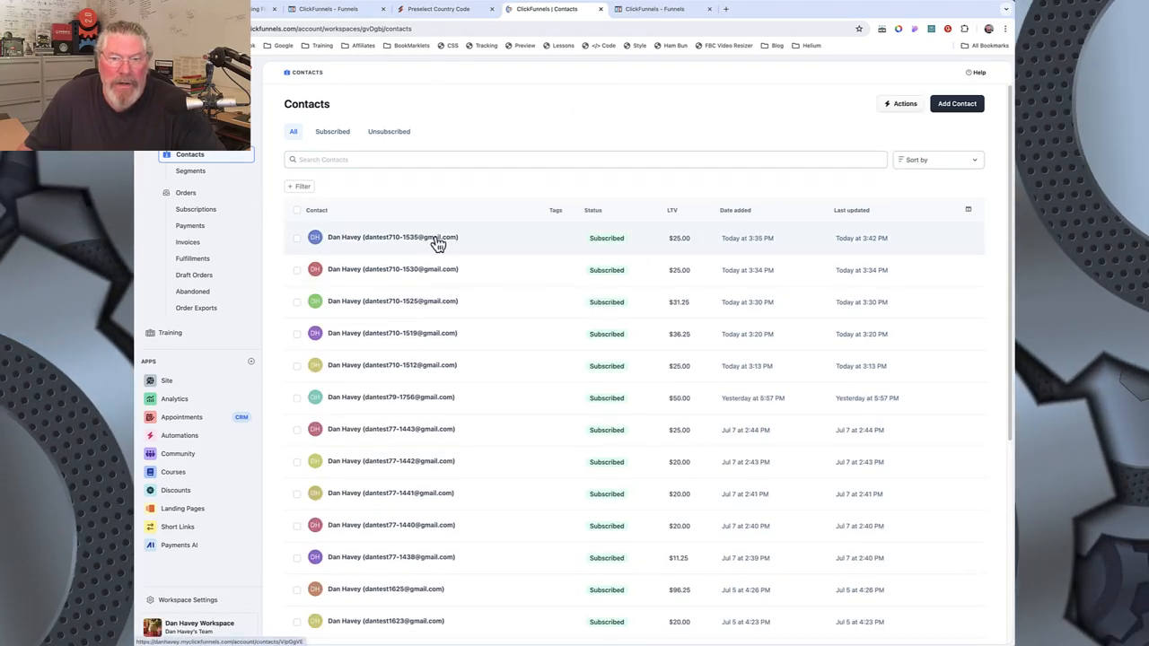
left_click(392, 237)
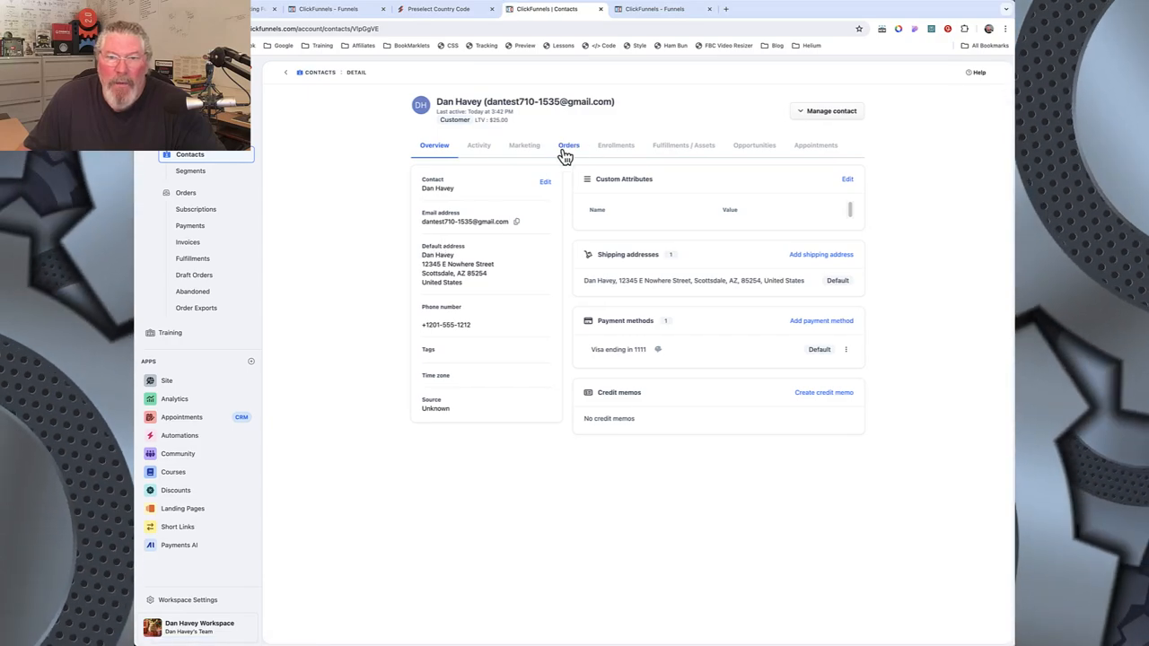
left_click(567, 144)
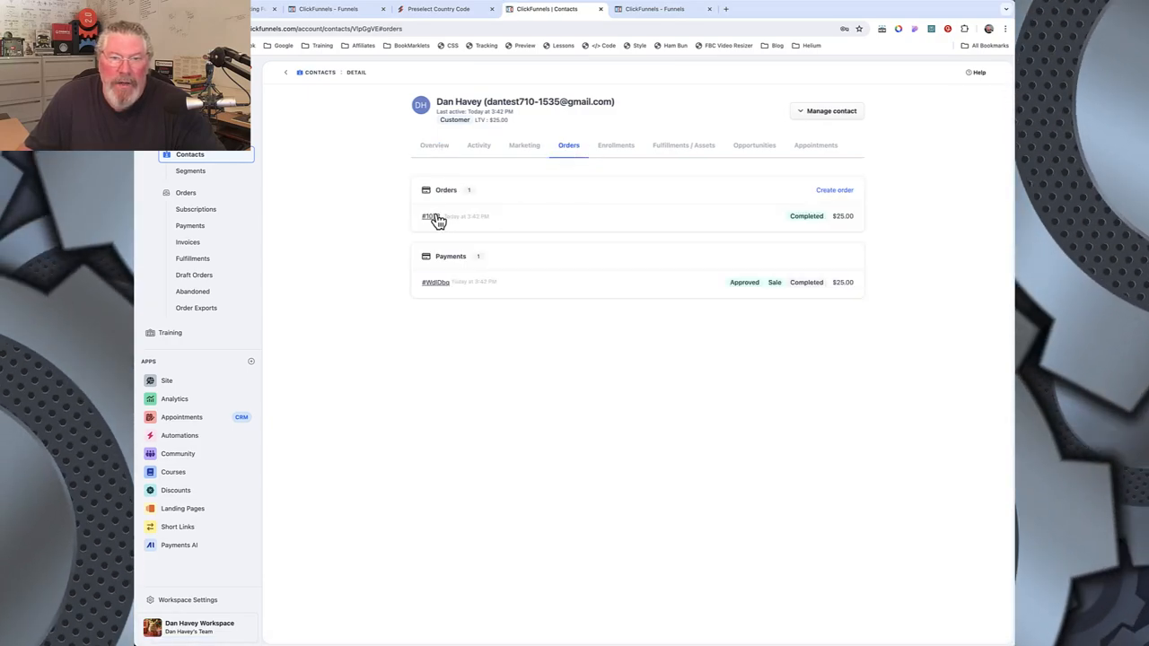
left_click(427, 216)
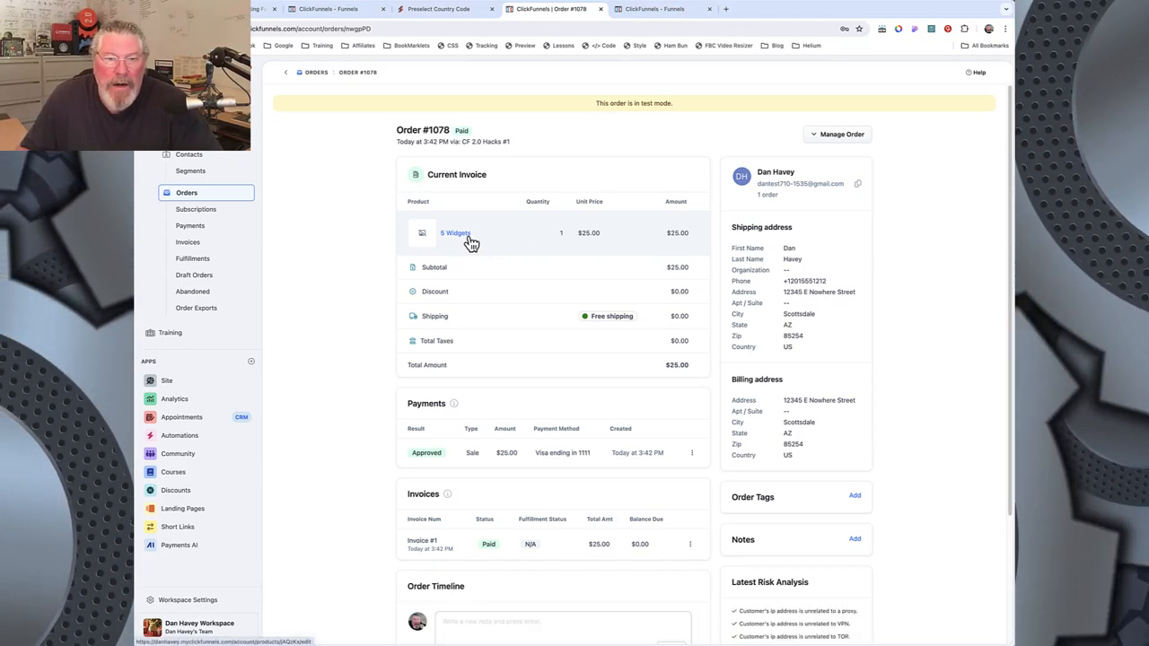
mouse_move(466, 248)
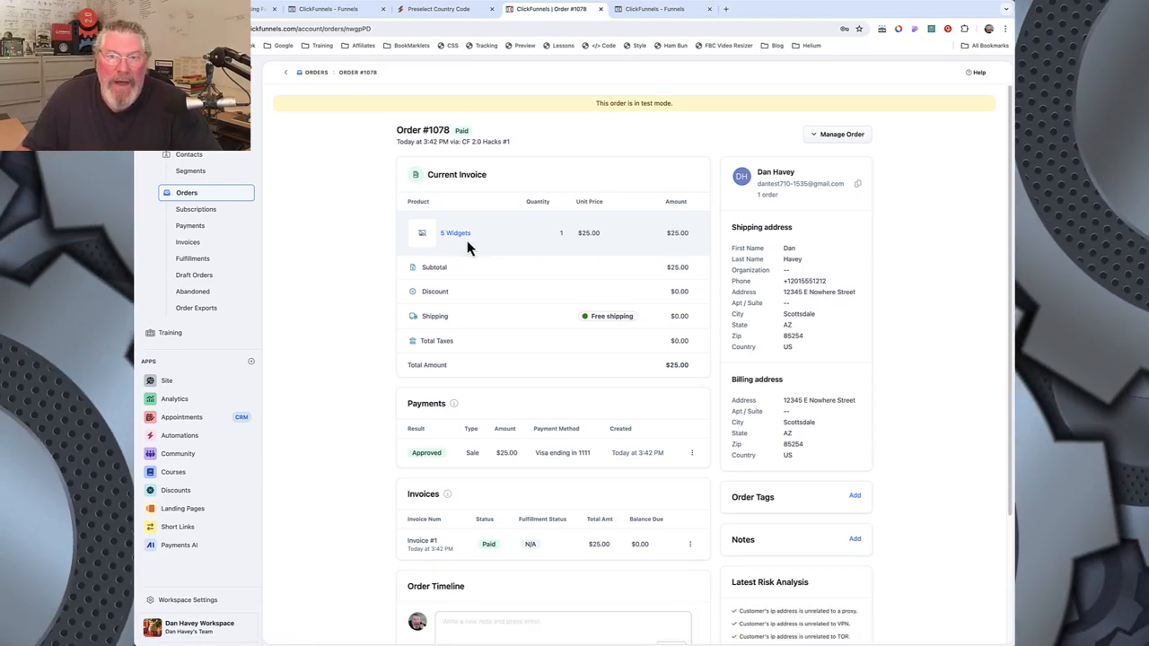
left_click(656, 9)
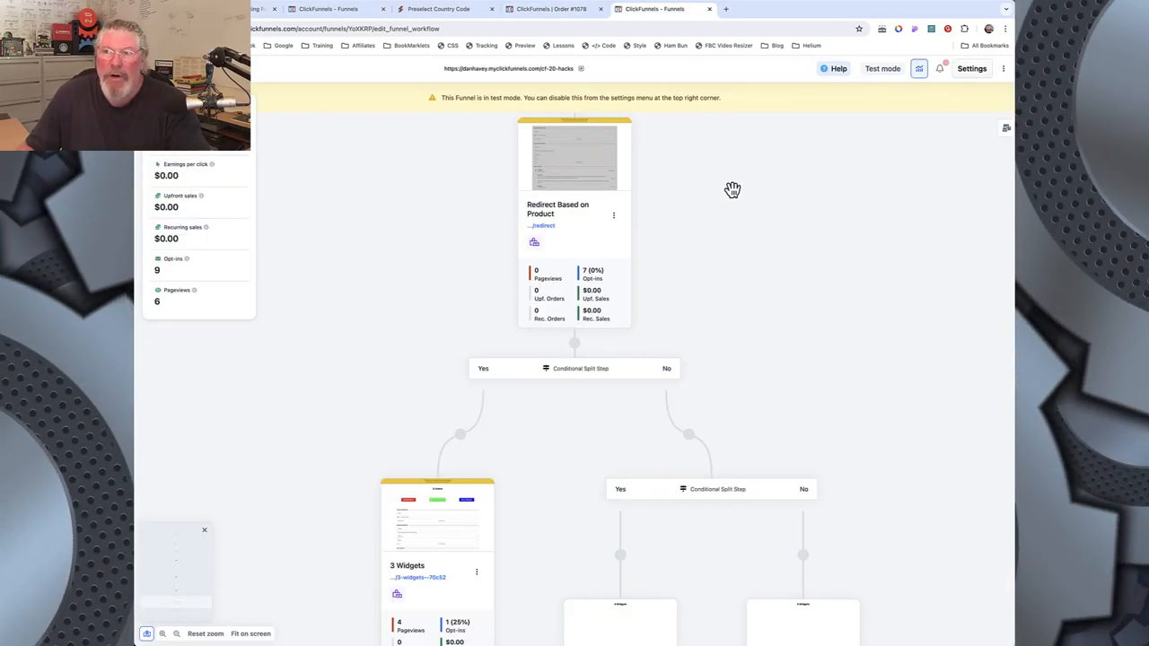
mouse_move(883, 178)
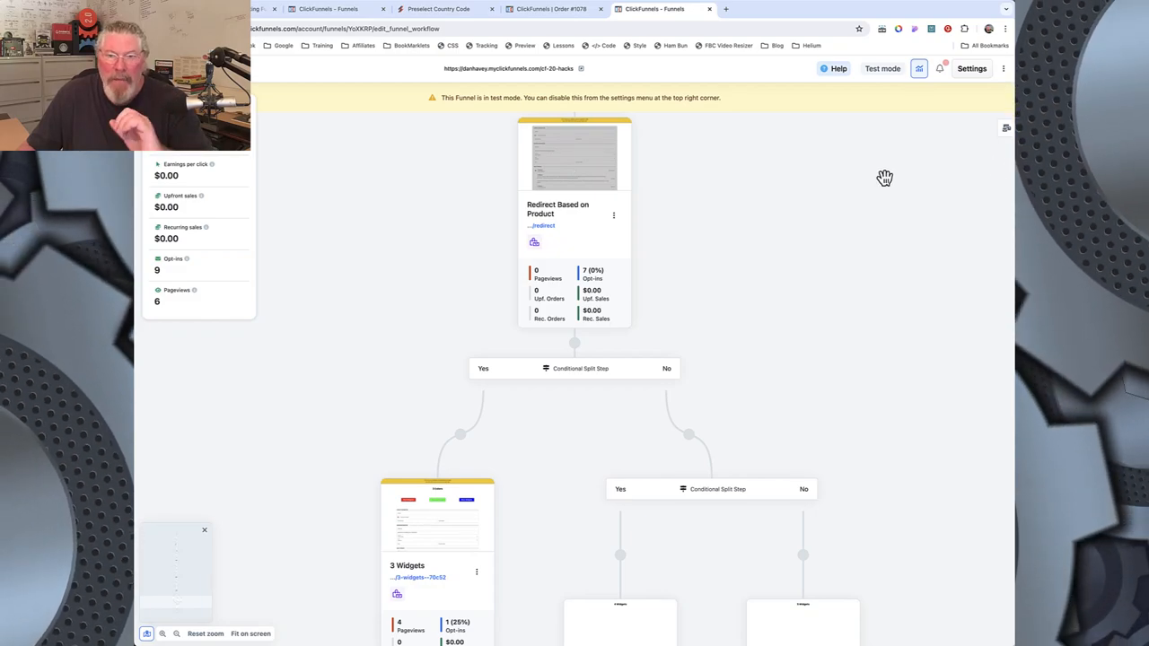
mouse_move(812, 204)
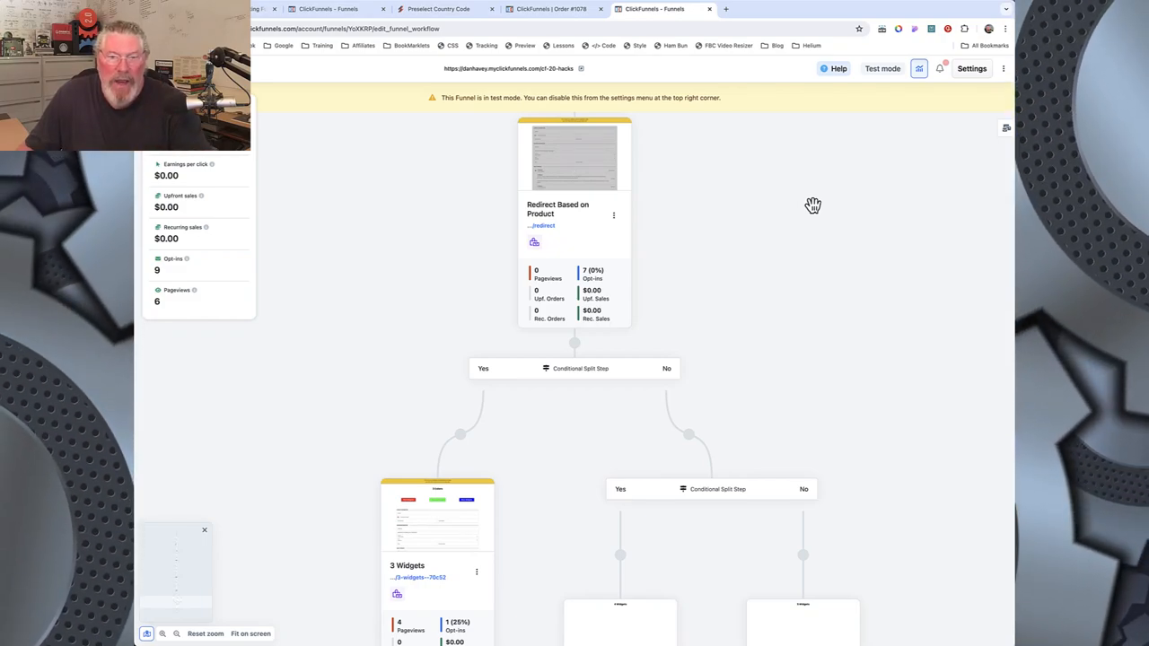
mouse_move(757, 220)
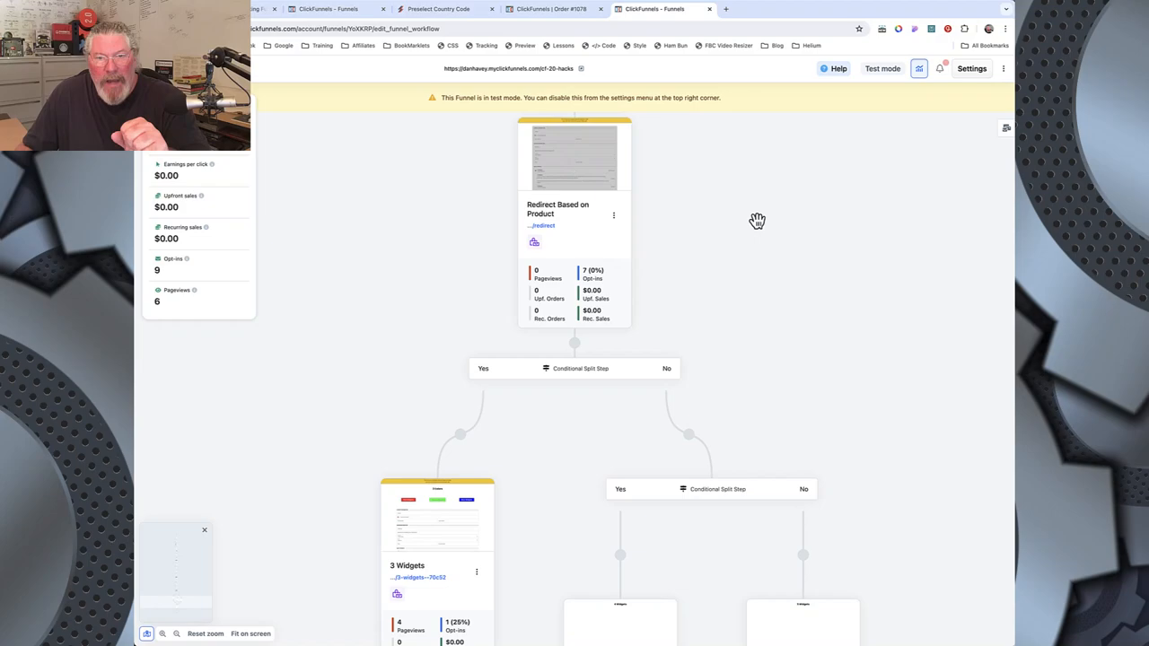
scroll("down", 3)
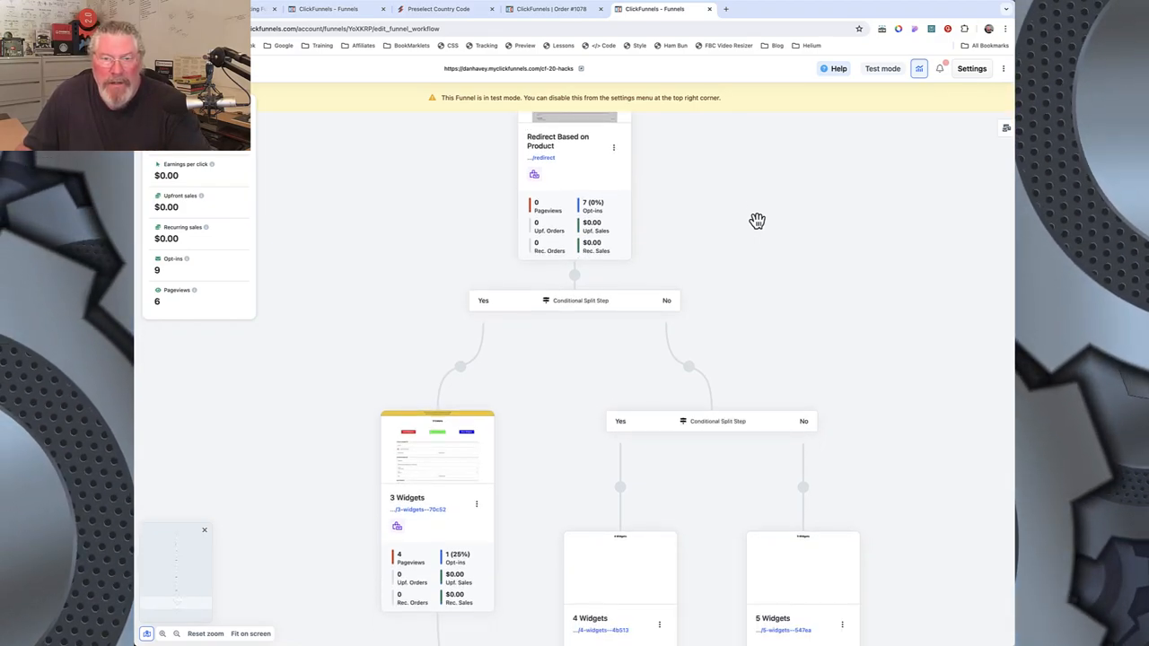
scroll("down", 3)
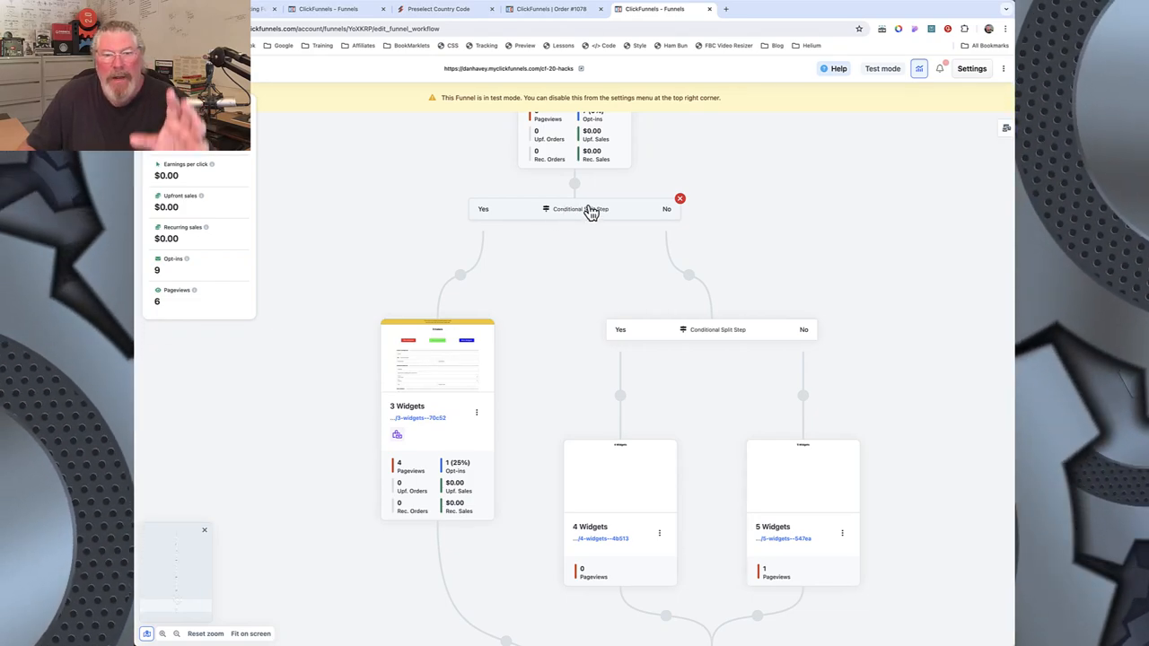
mouse_move(442, 242)
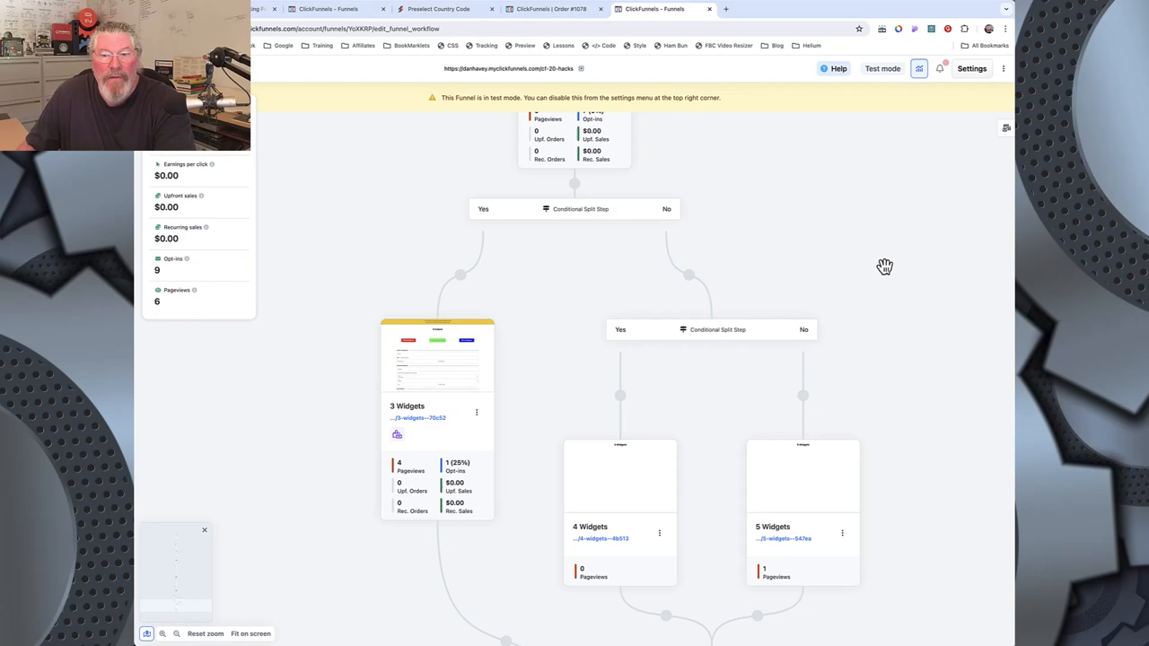
mouse_move(721, 348)
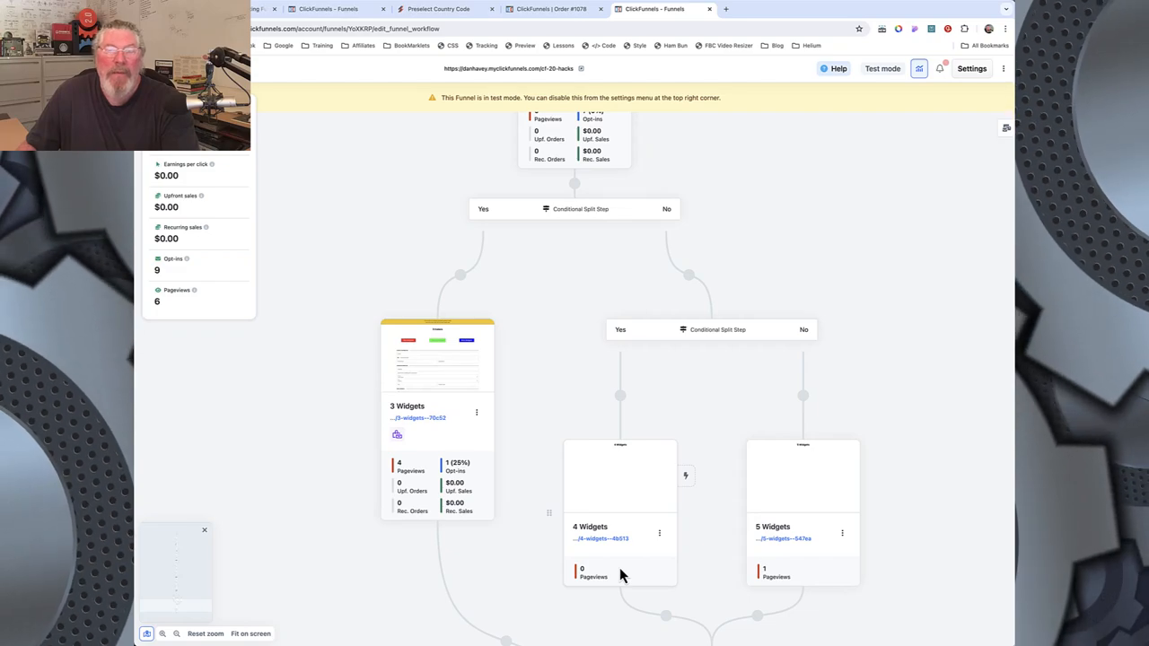
mouse_move(619, 538)
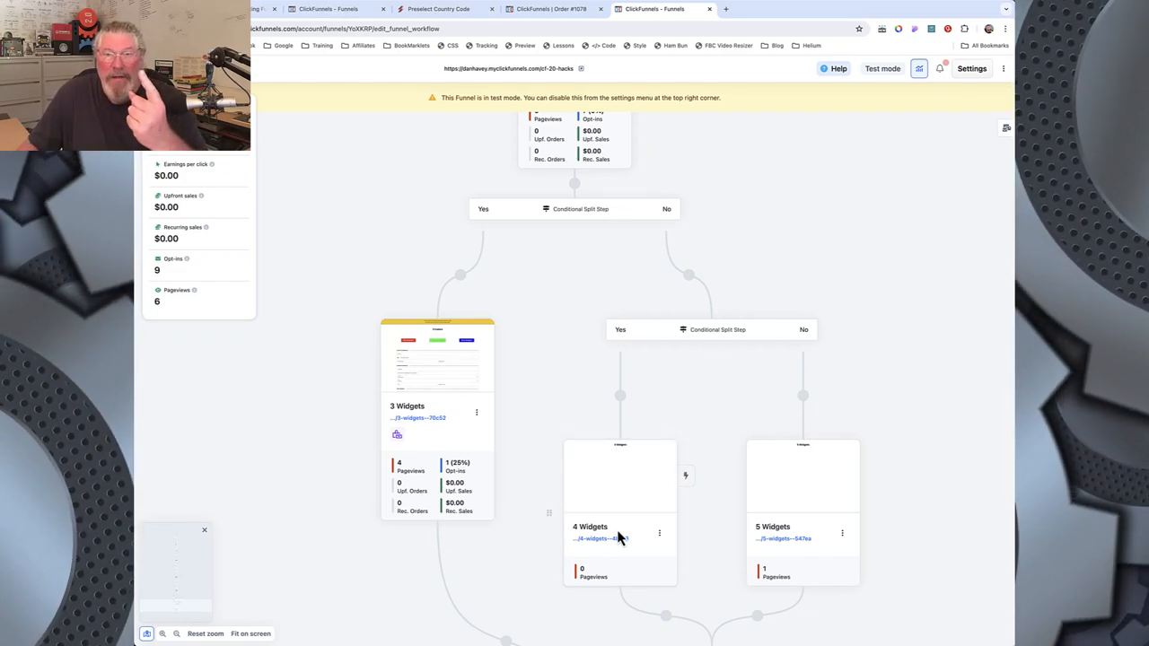
mouse_move(811, 600)
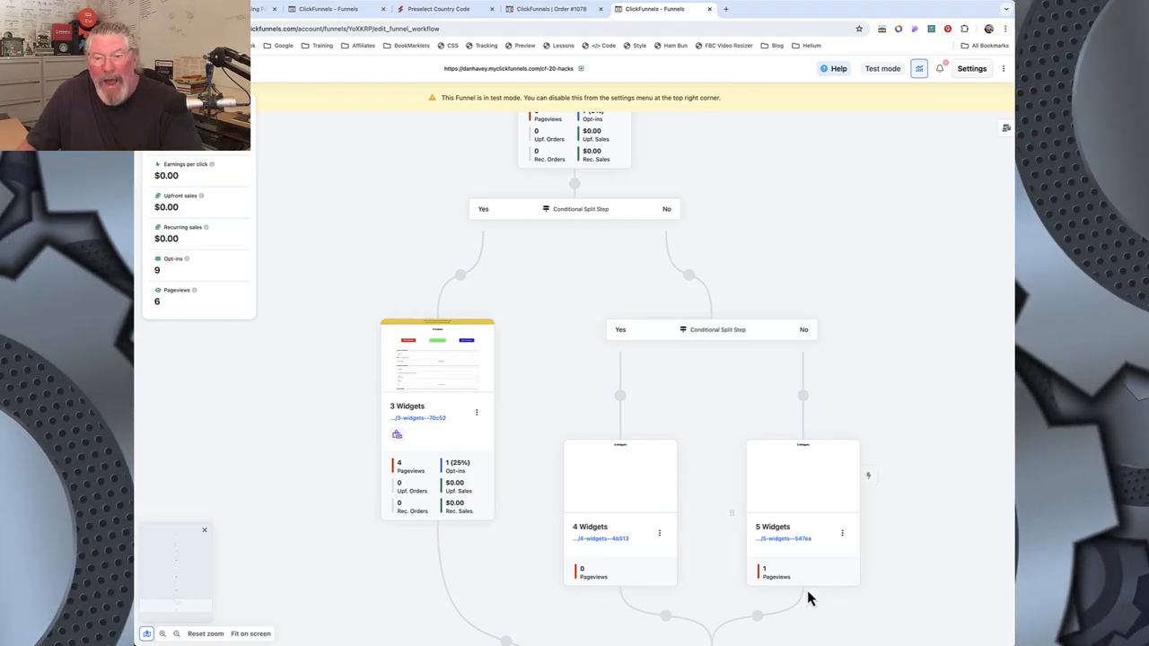
mouse_move(779, 560)
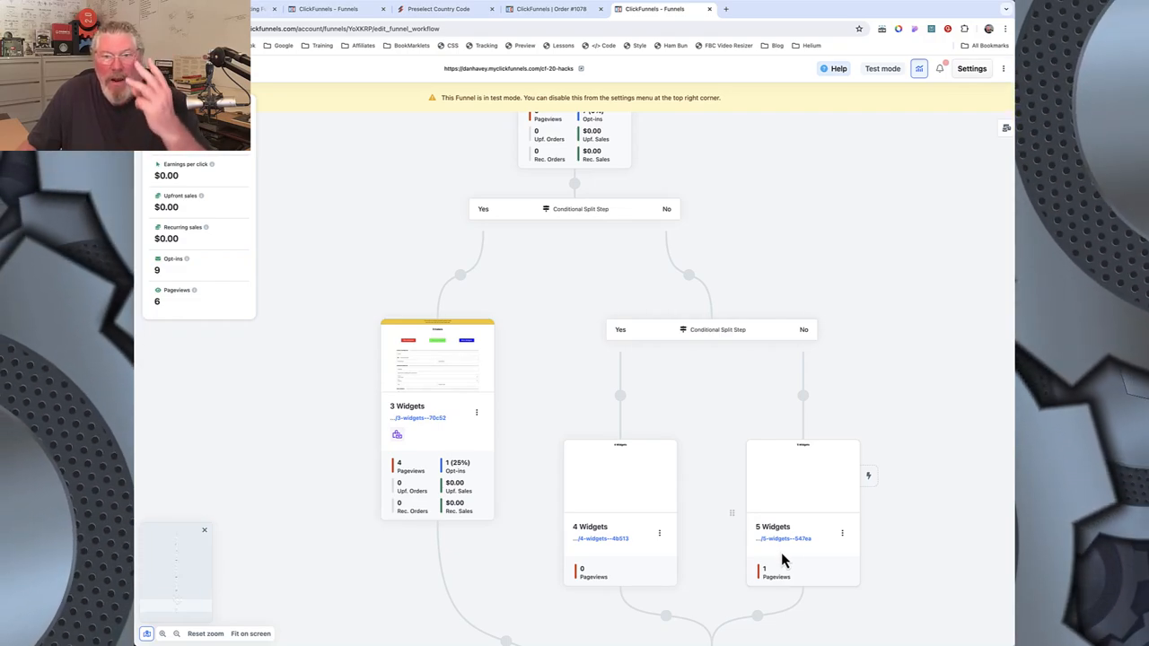
mouse_move(582, 215)
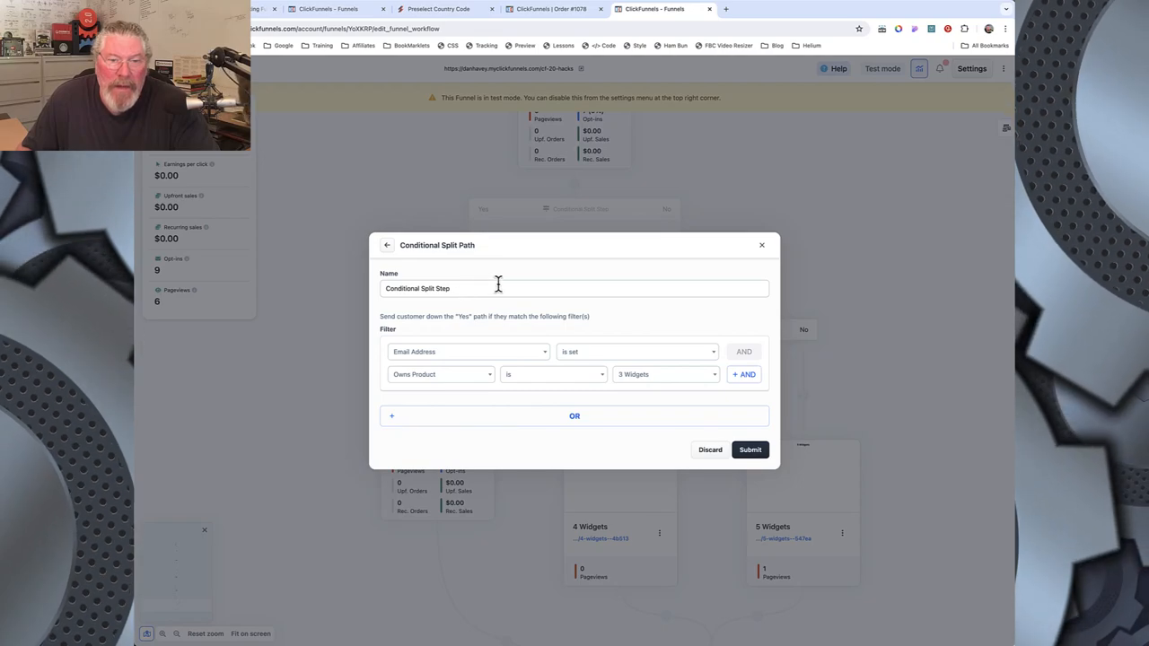
mouse_move(528, 348)
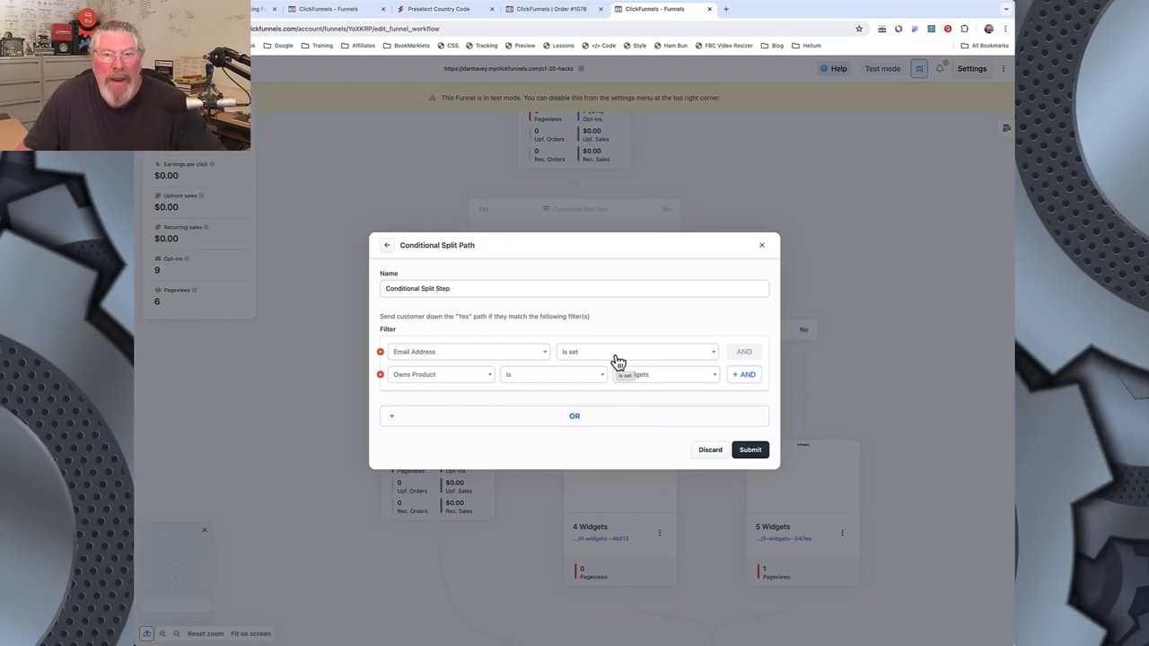
mouse_move(618, 360)
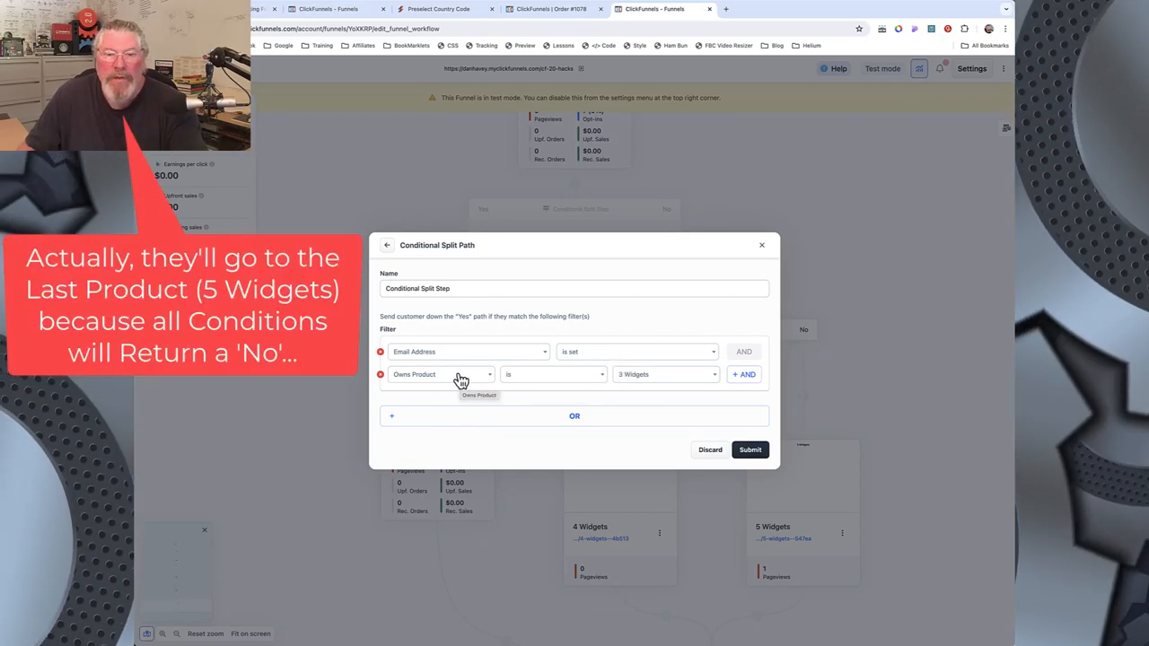
mouse_move(482, 377)
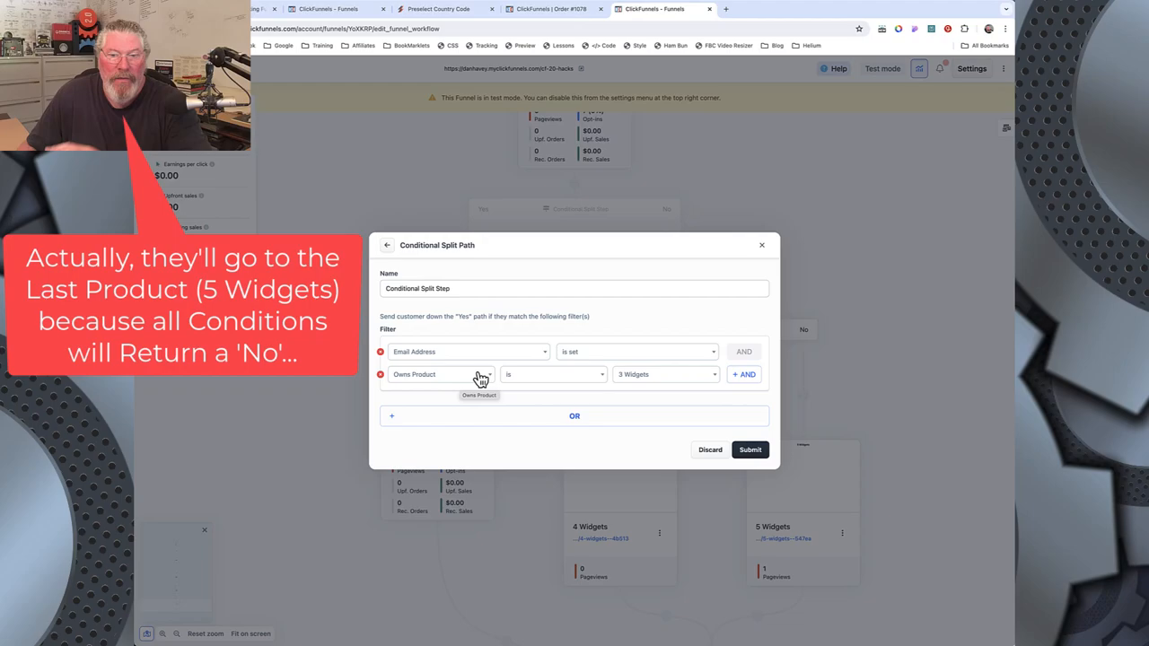
mouse_move(644, 386)
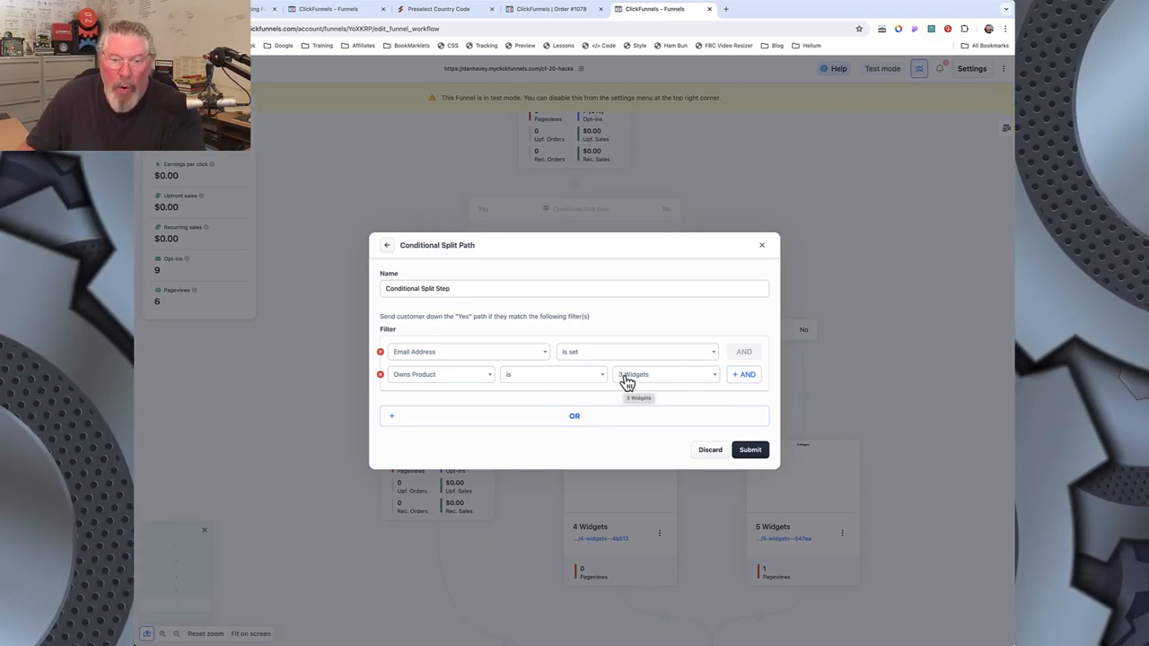
left_click(466, 350)
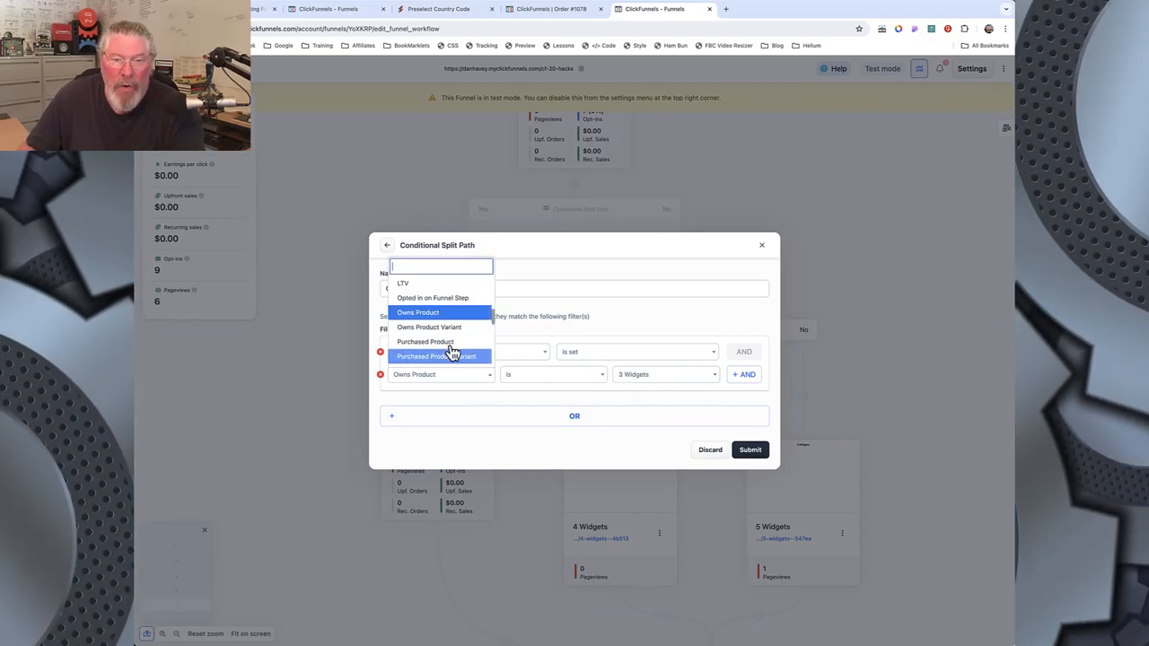
mouse_move(440, 313)
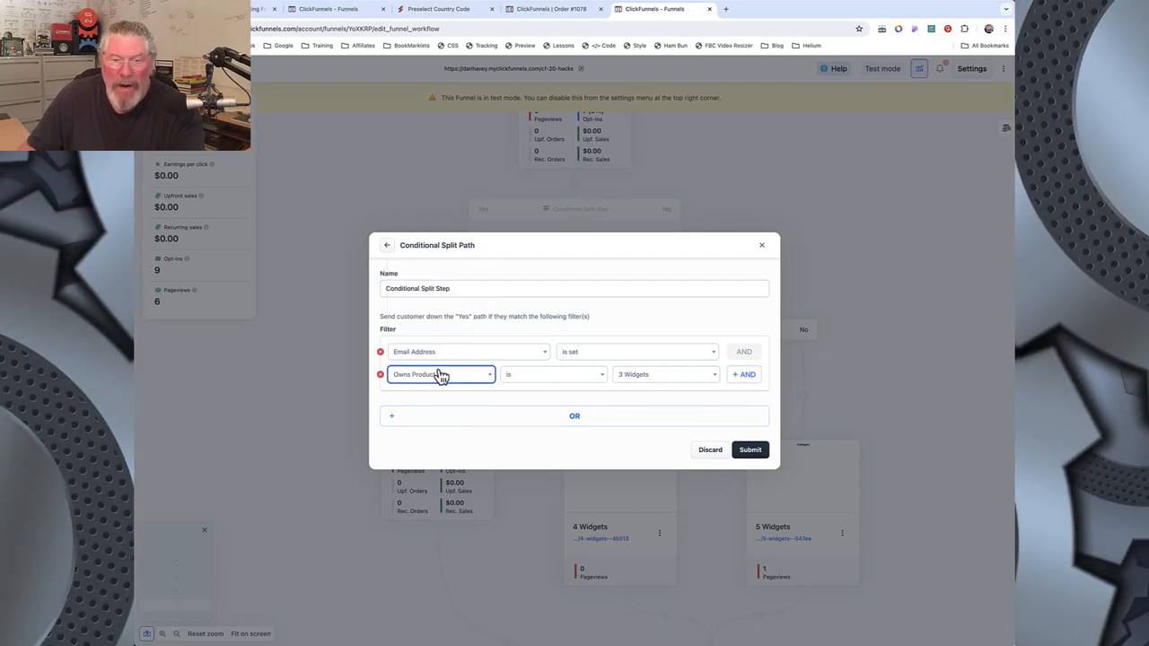
mouse_move(439, 375)
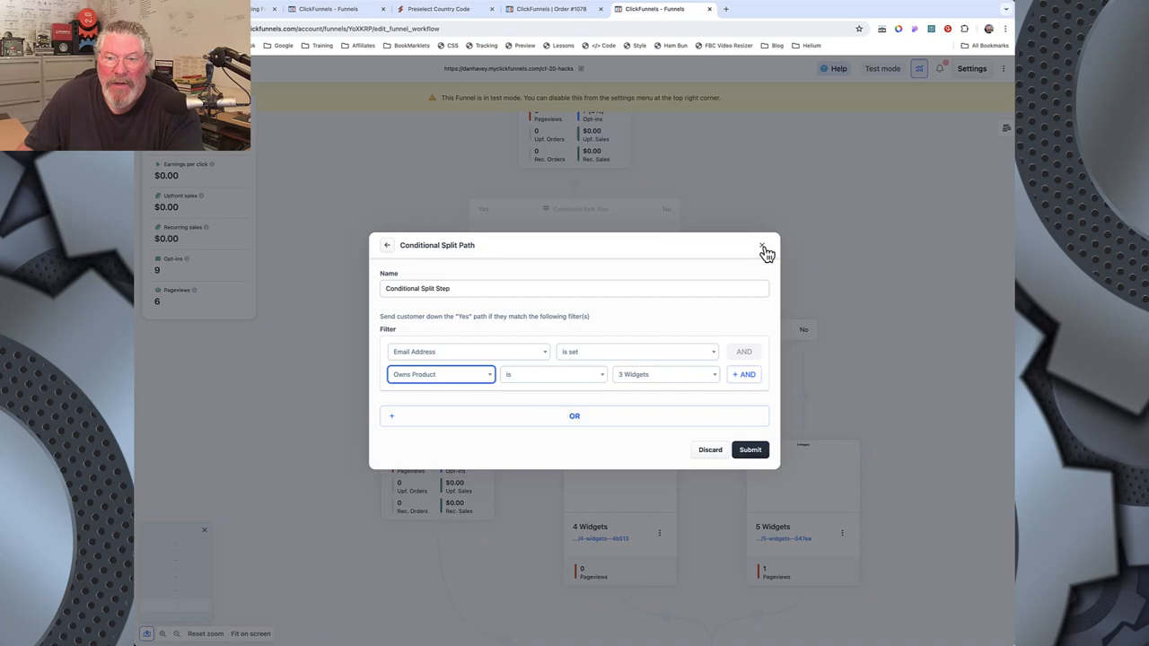
mouse_move(752, 262)
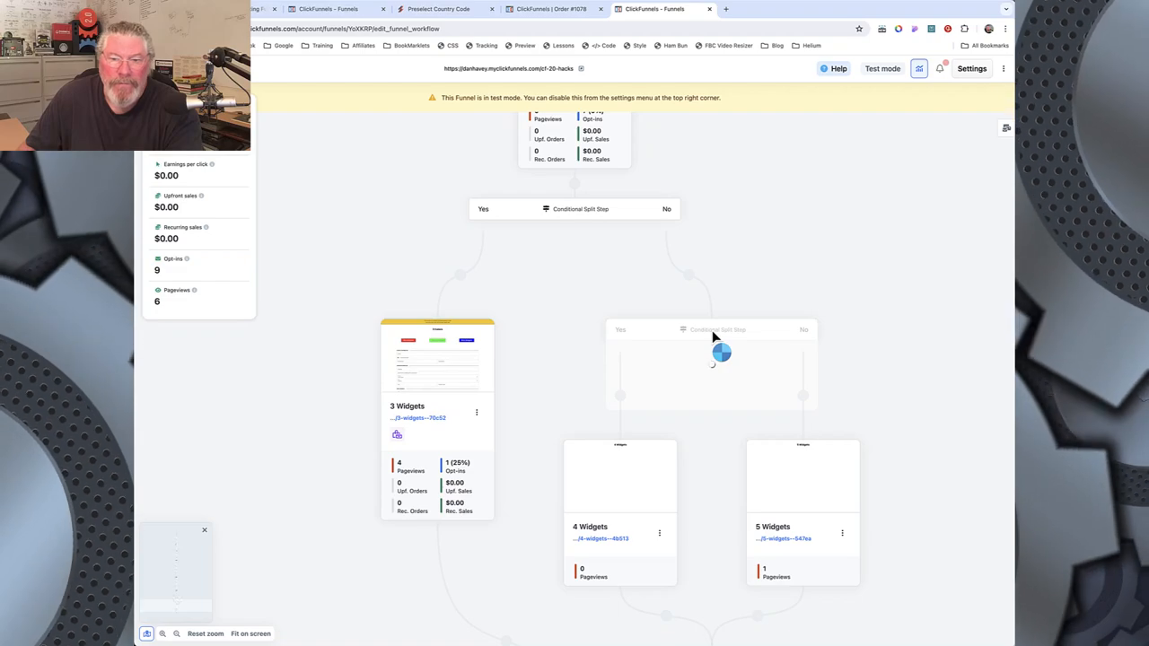
left_click(711, 350)
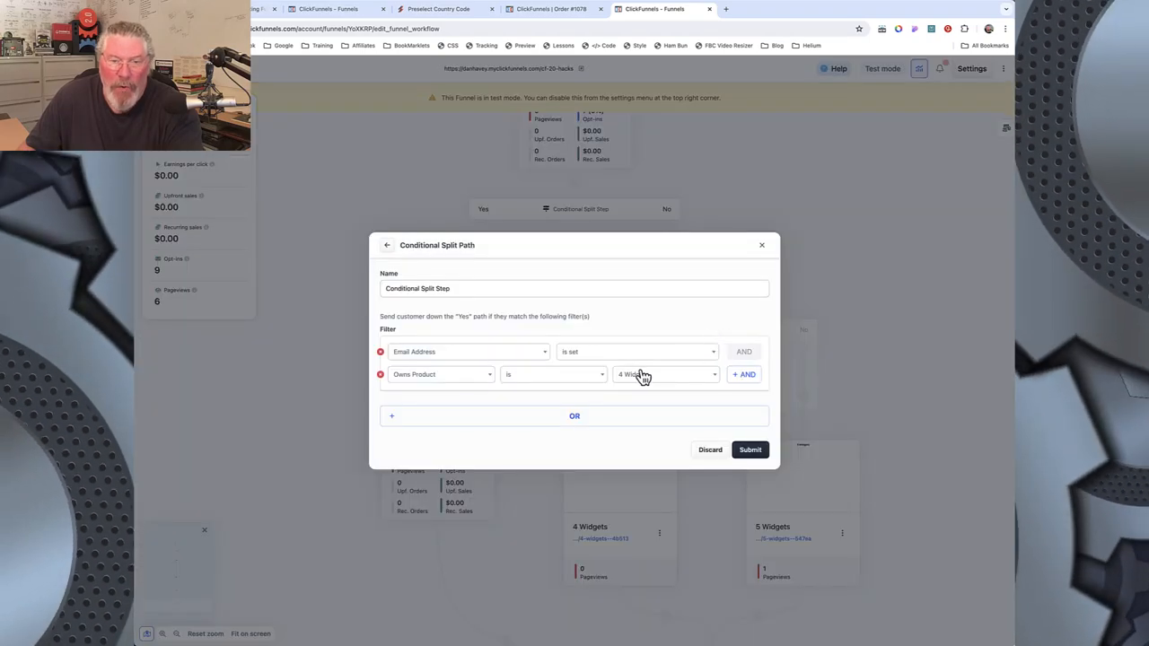
mouse_move(614, 355)
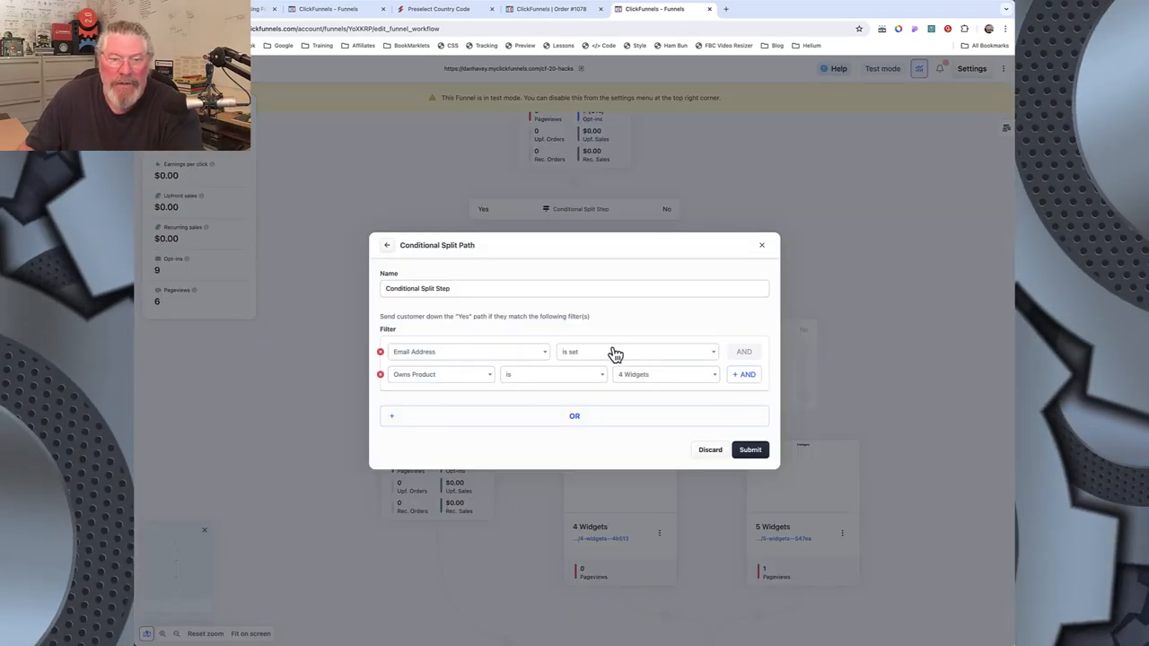
mouse_move(657, 377)
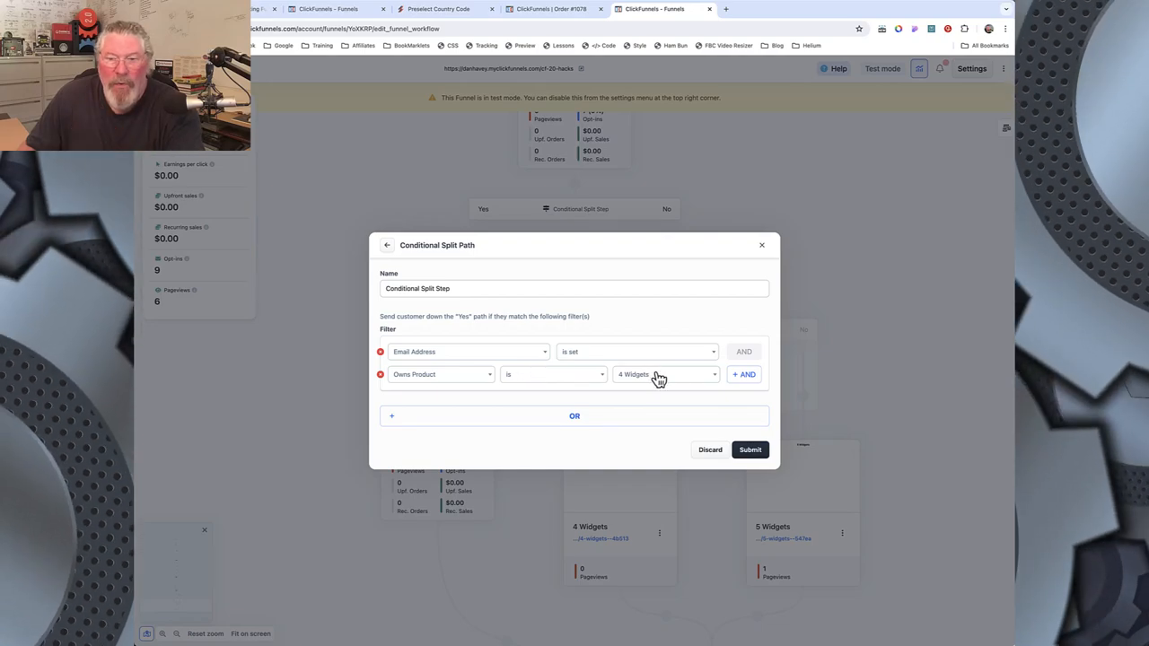
mouse_move(664, 375)
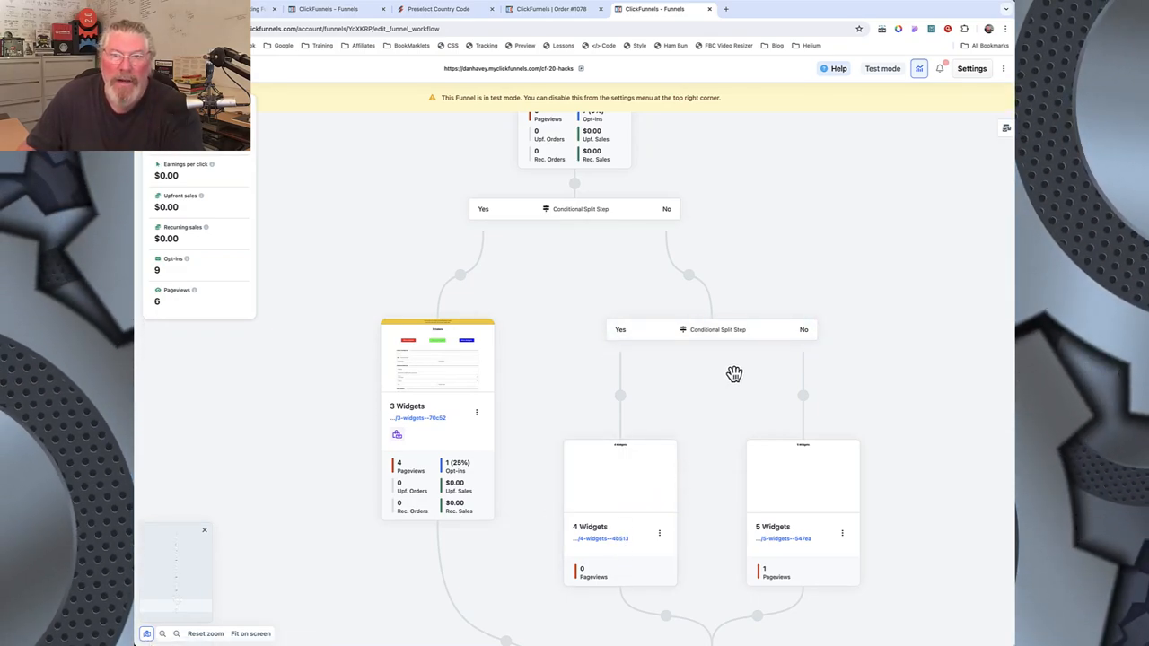
mouse_move(758, 367)
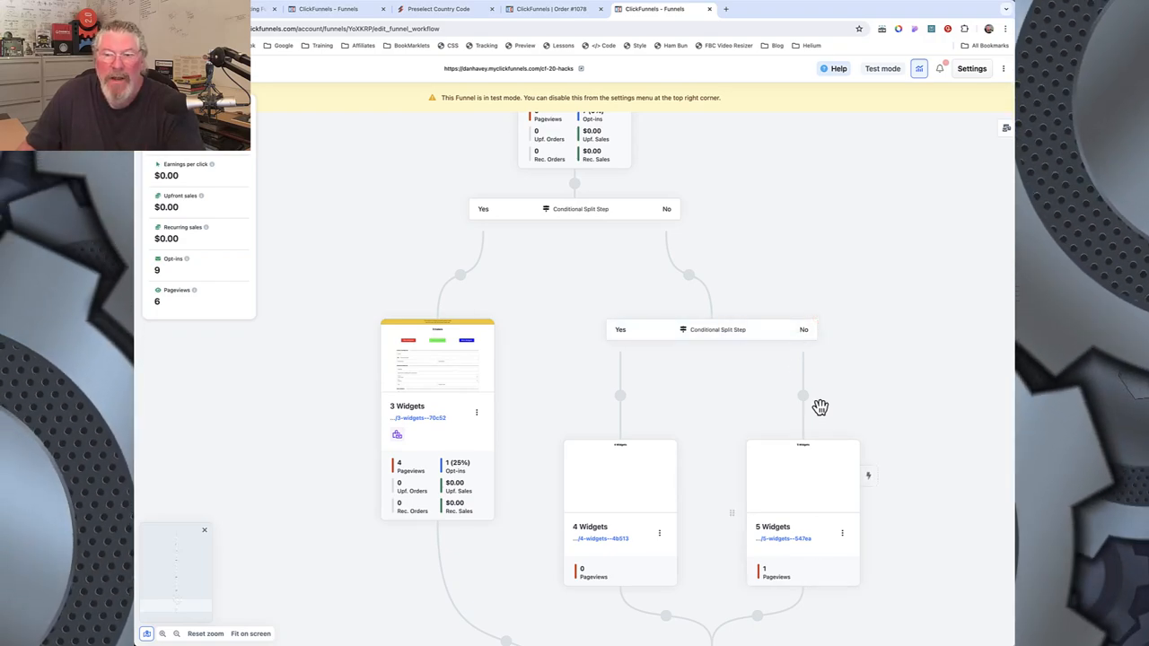
mouse_move(797, 539)
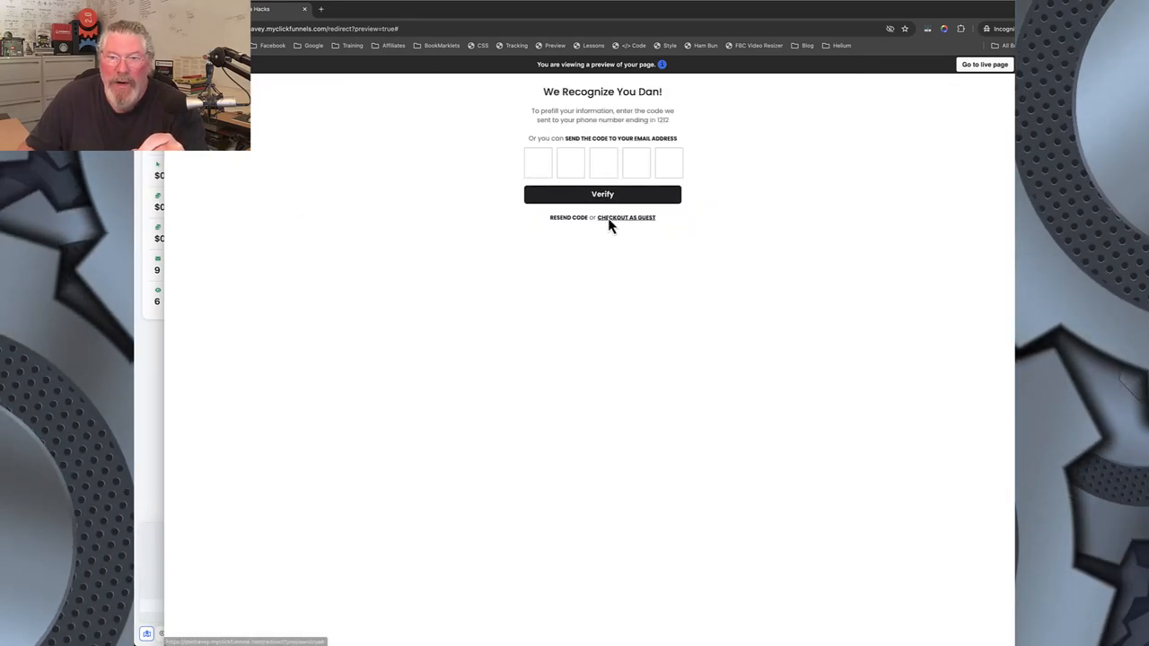
- Continue as a guest, choose 4 Widgets and copy the sandbox test card number
left_click(624, 217)
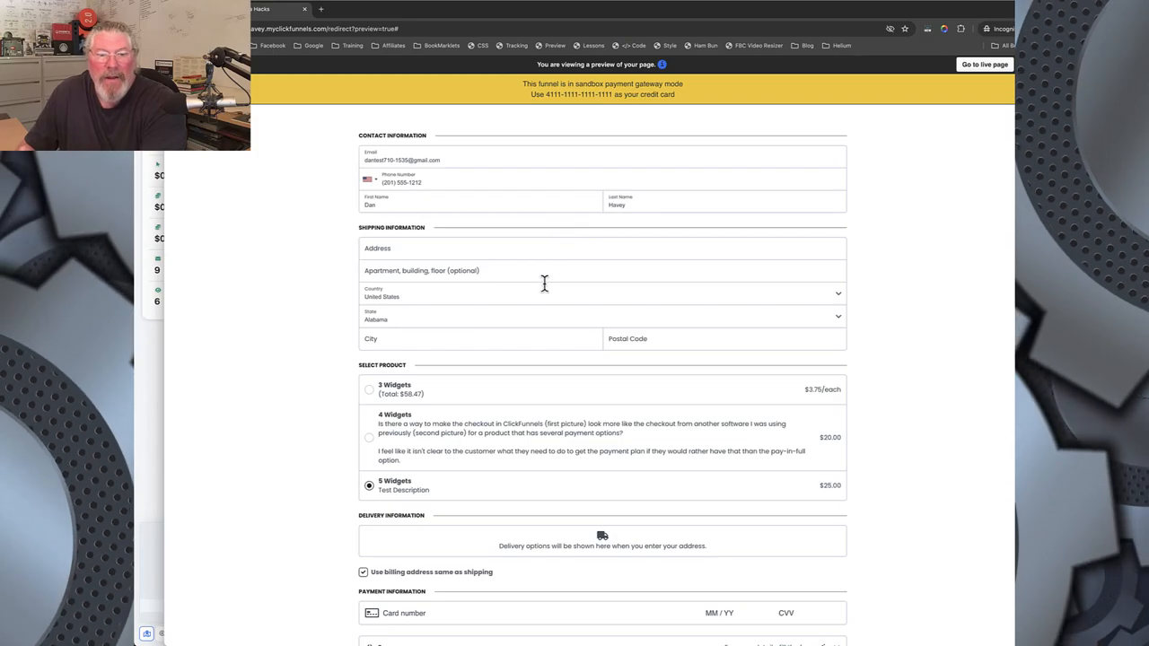
left_click(369, 438)
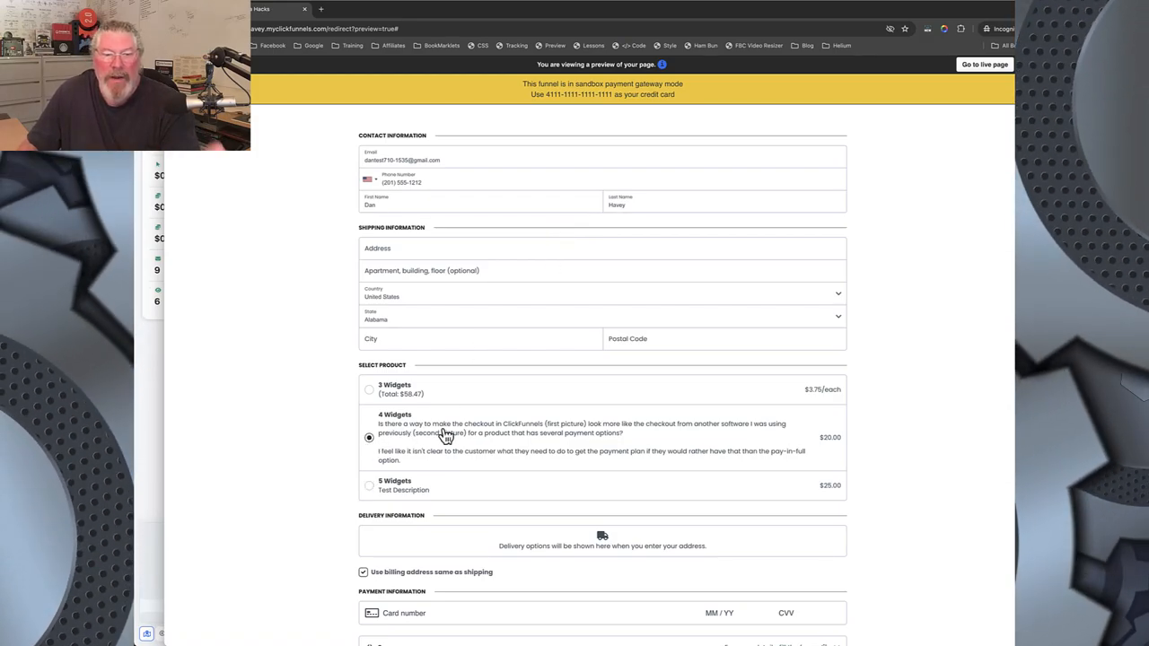
scroll("down", 3)
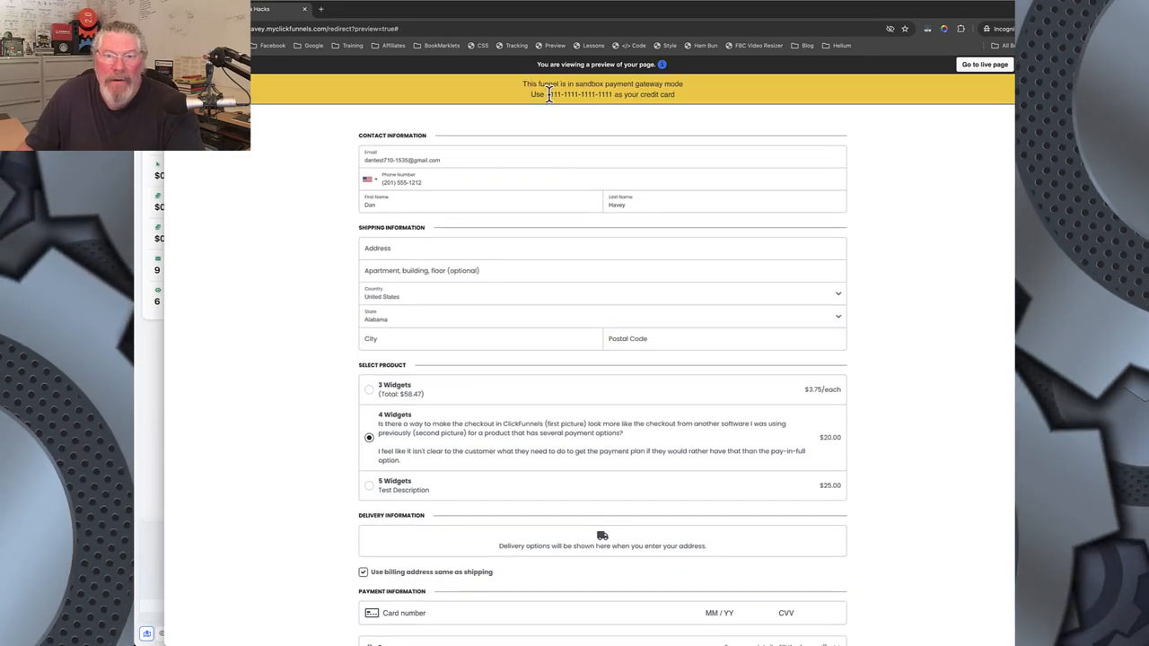
double_click(574, 94)
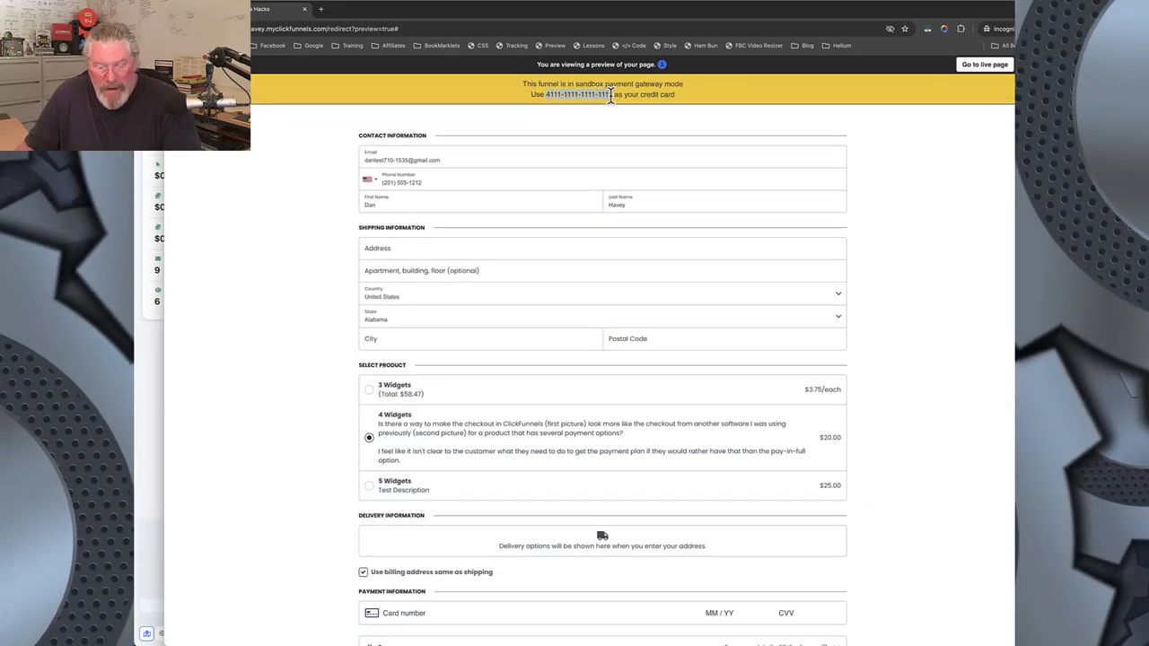
scroll("down", 3)
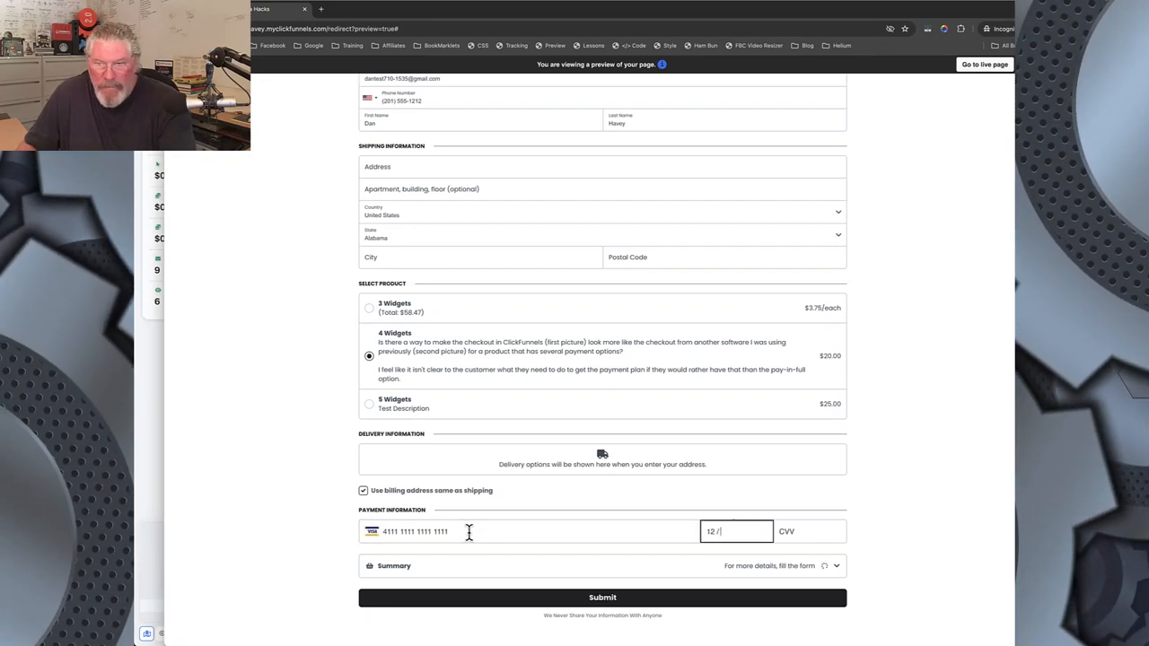
- Fill the test card expiry and CVV 123, pick the Phoenix address and submit the $20.00 order
type("2")
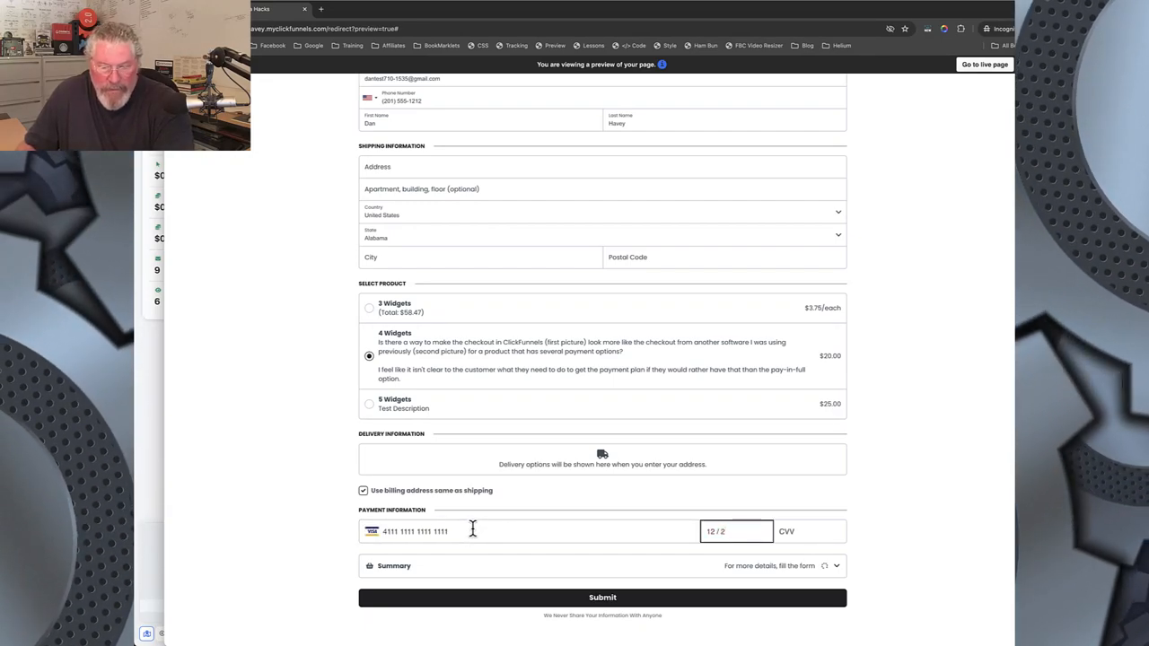
type("555")
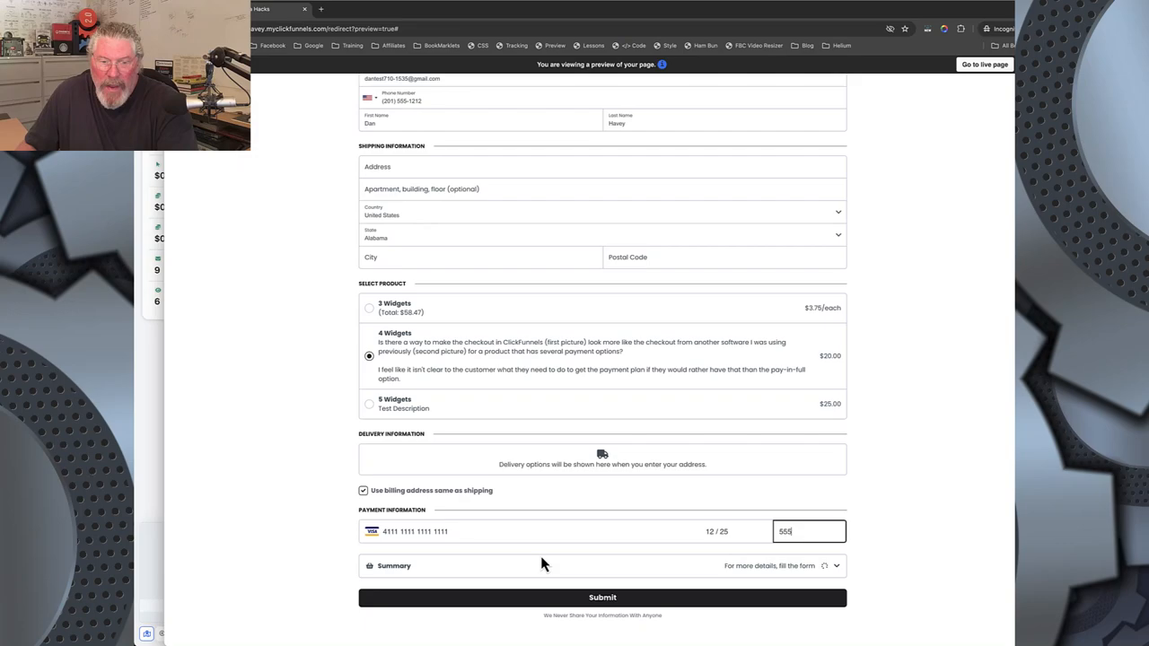
left_click(835, 565)
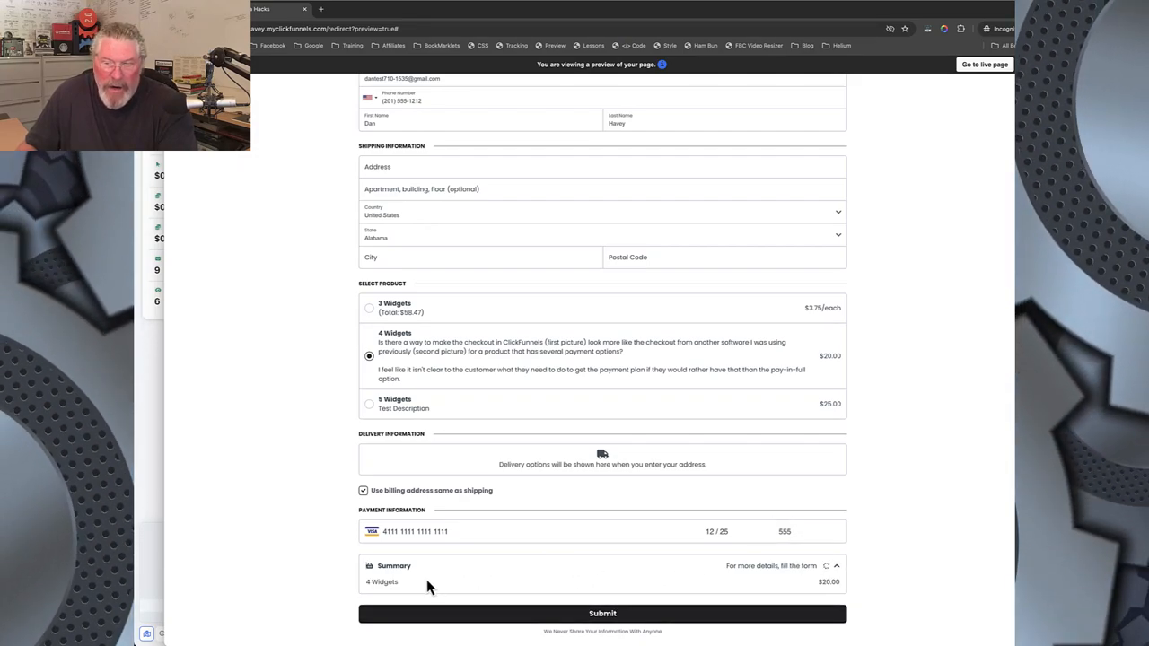
mouse_move(445, 386)
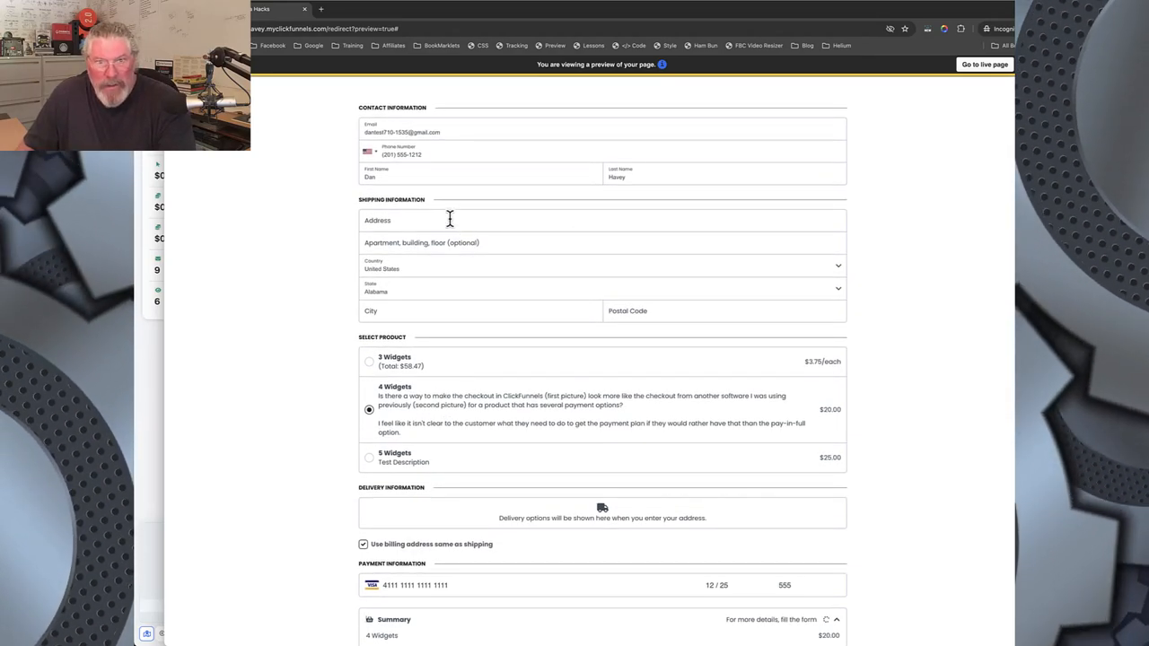
type("123")
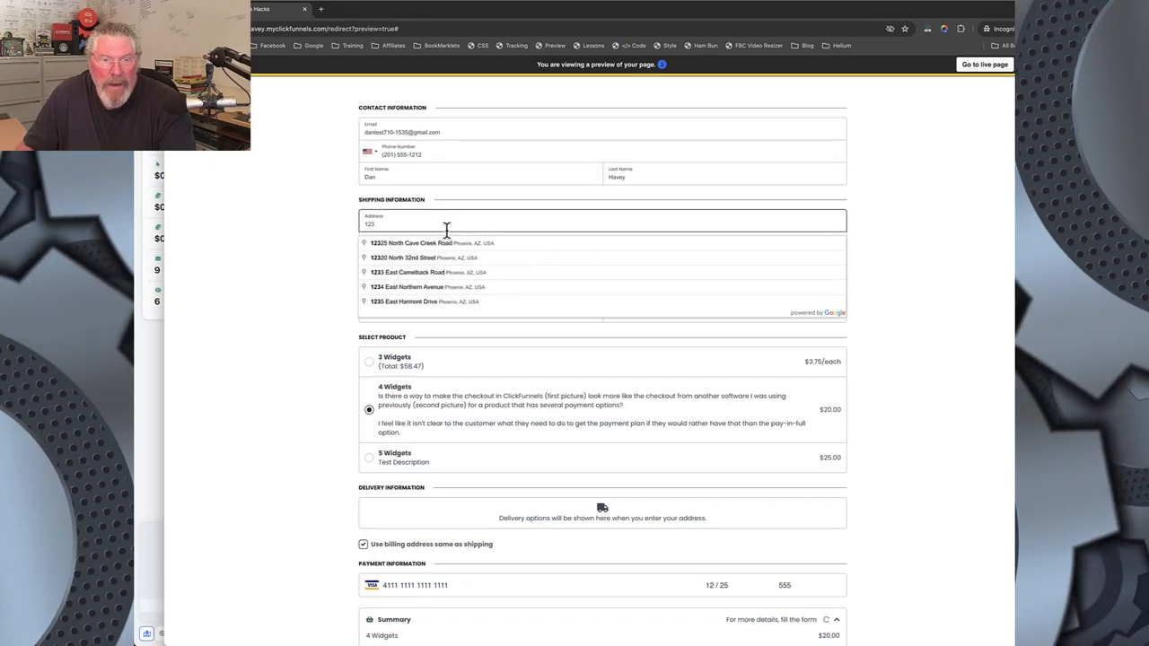
left_click(440, 242)
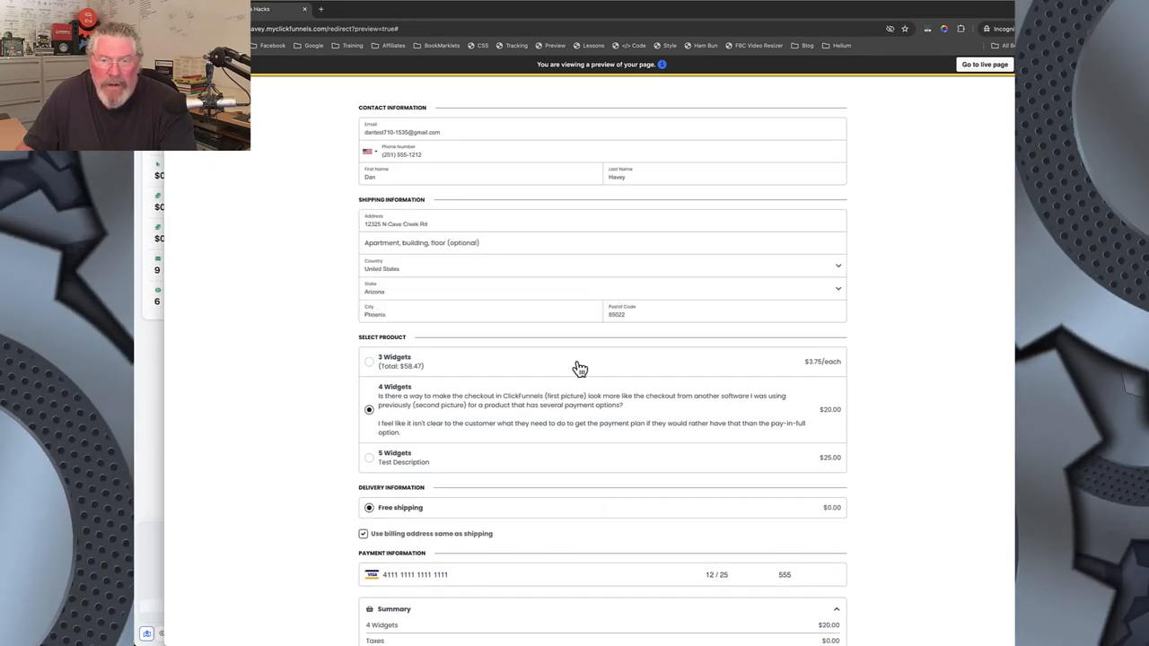
scroll("down", 3)
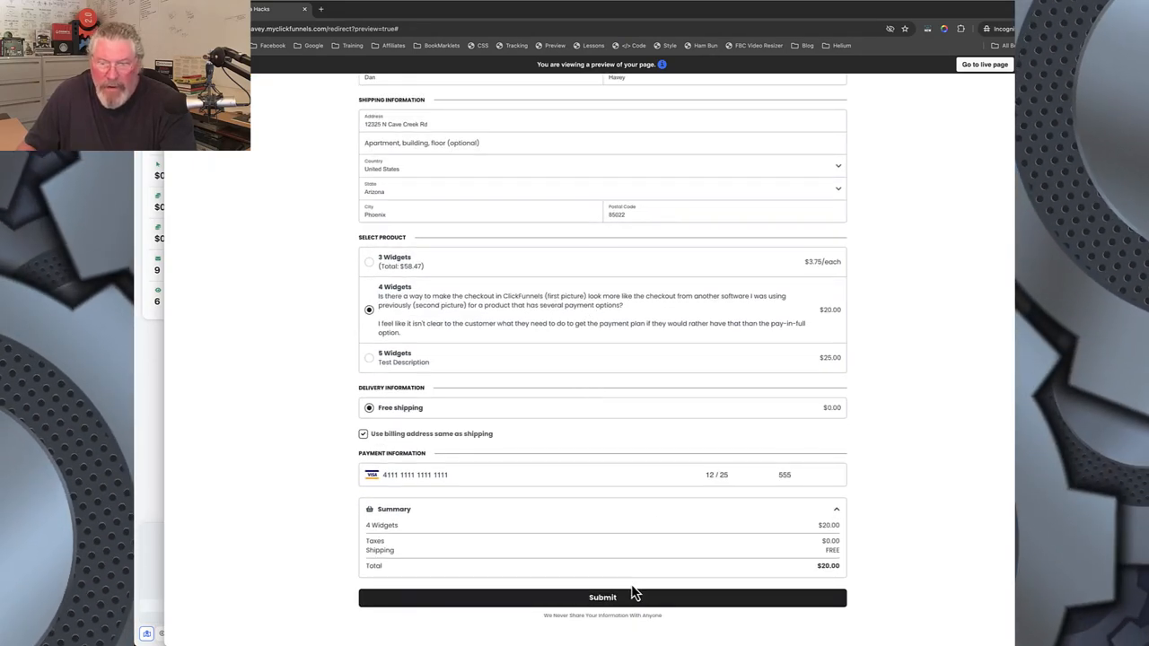
left_click(603, 596)
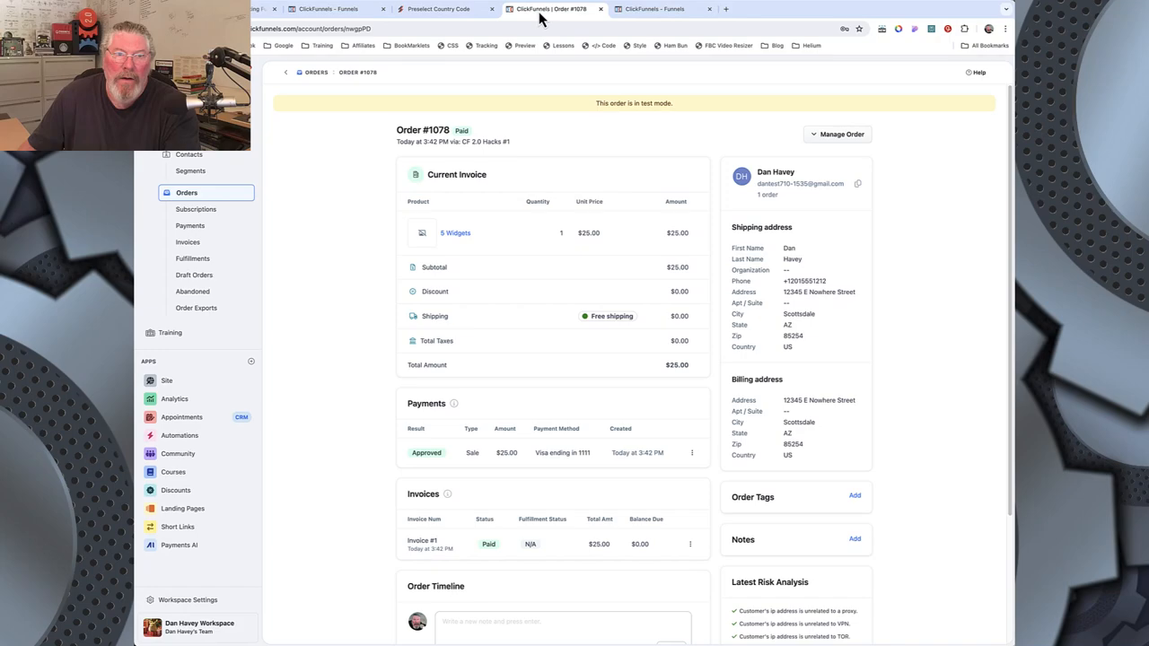
- View the newest contact's paid order #1079 for 4 Widgets at $20.00, then return to the funnel workflow
left_click(189, 155)
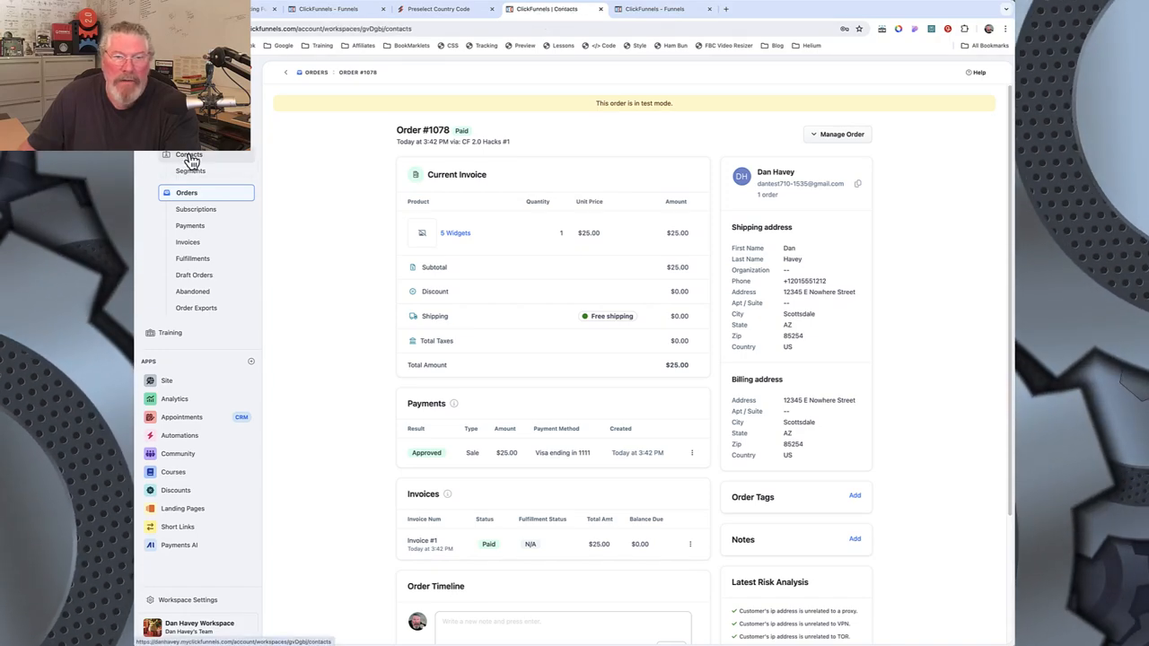
left_click(190, 155)
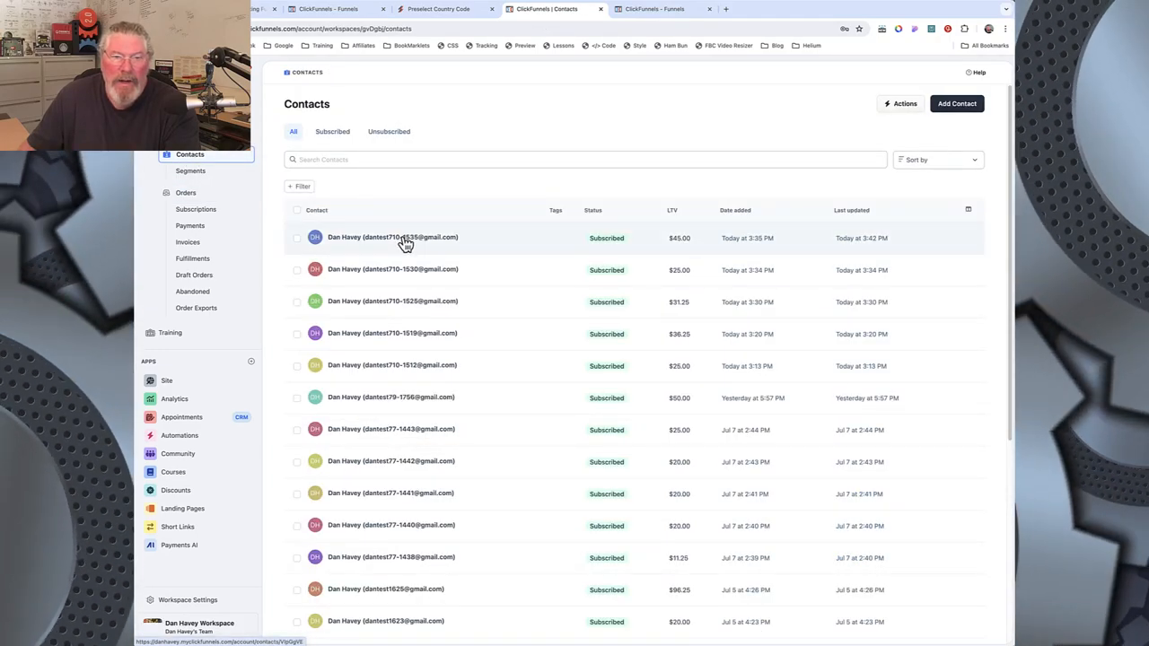
left_click(394, 237)
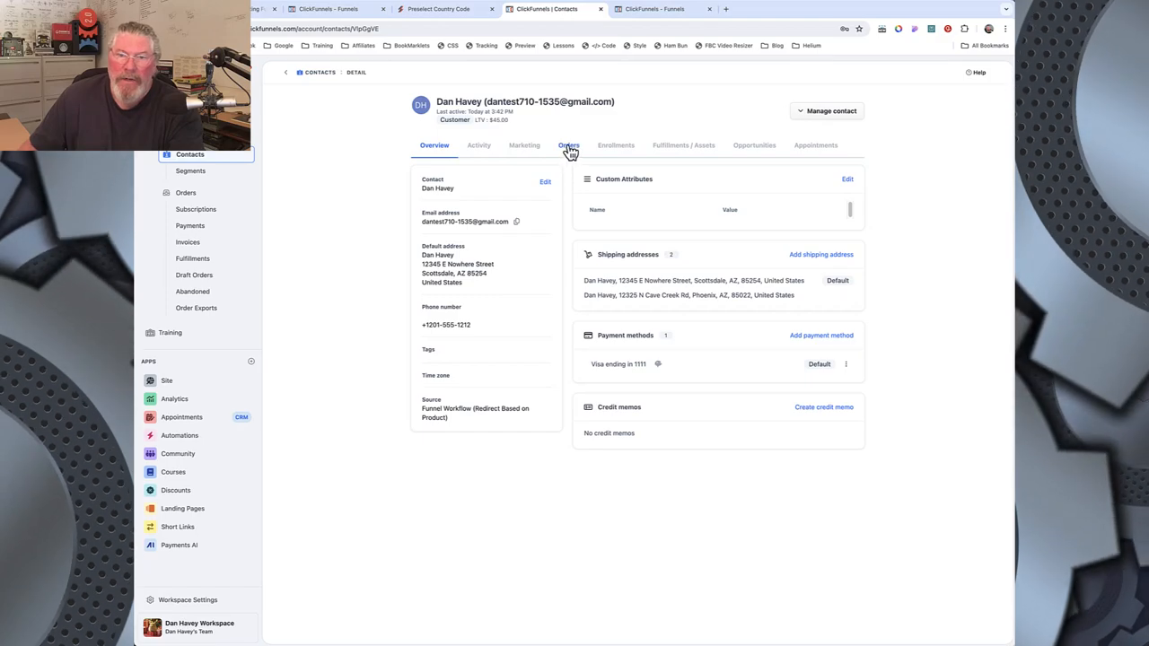
left_click(567, 145)
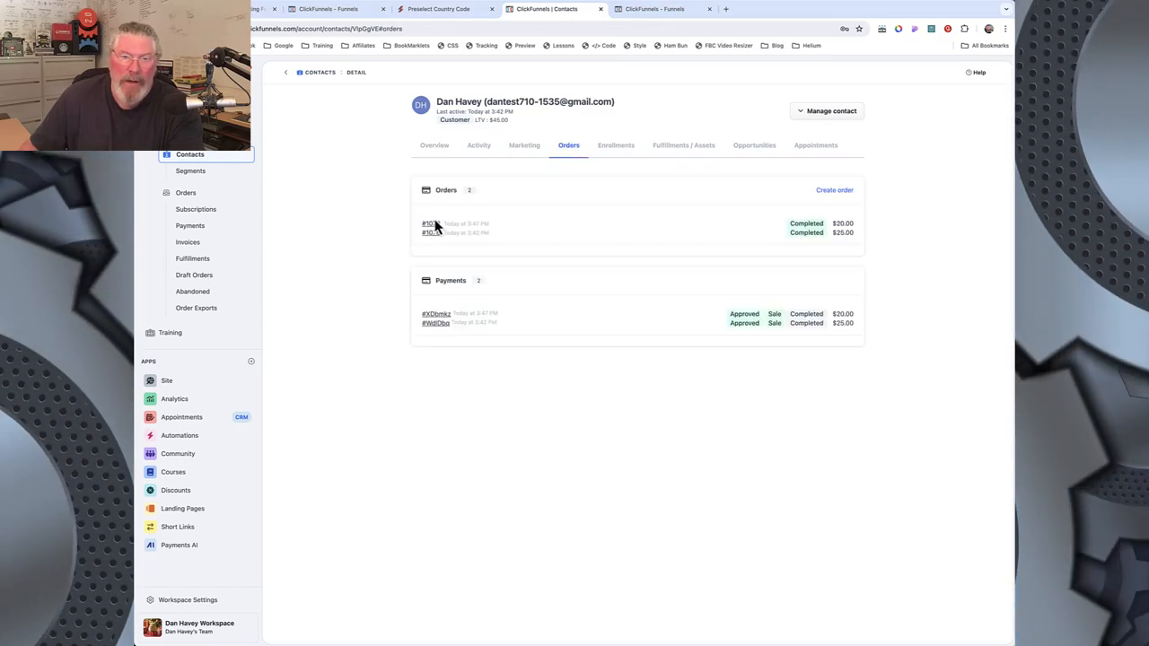
left_click(430, 223)
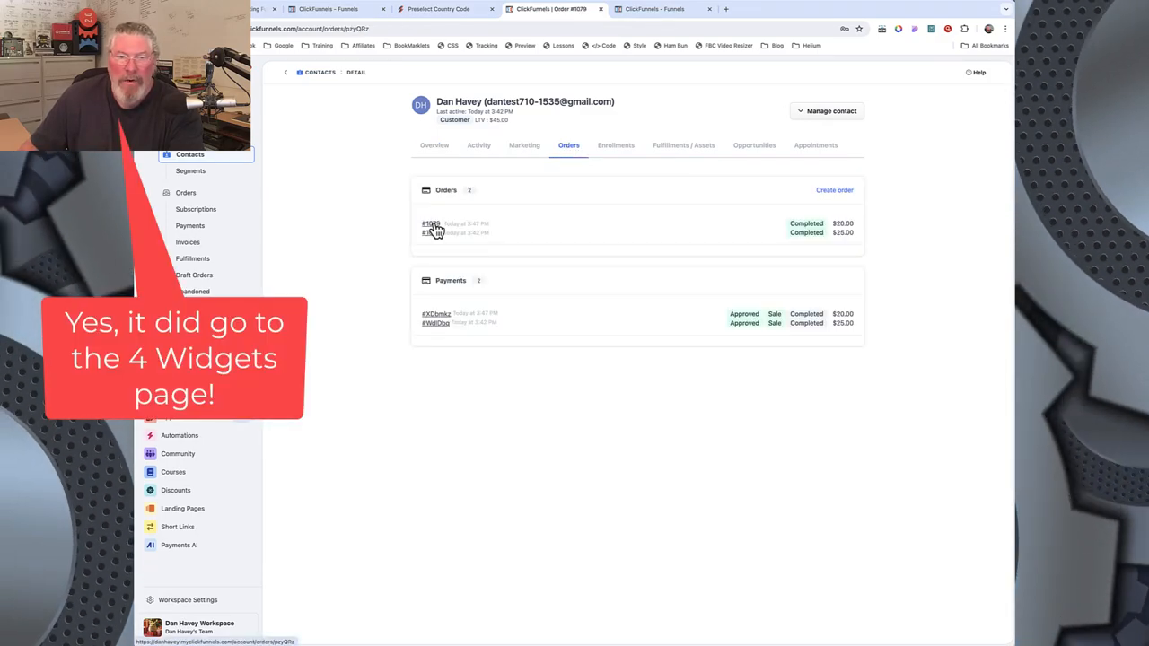
left_click(430, 223)
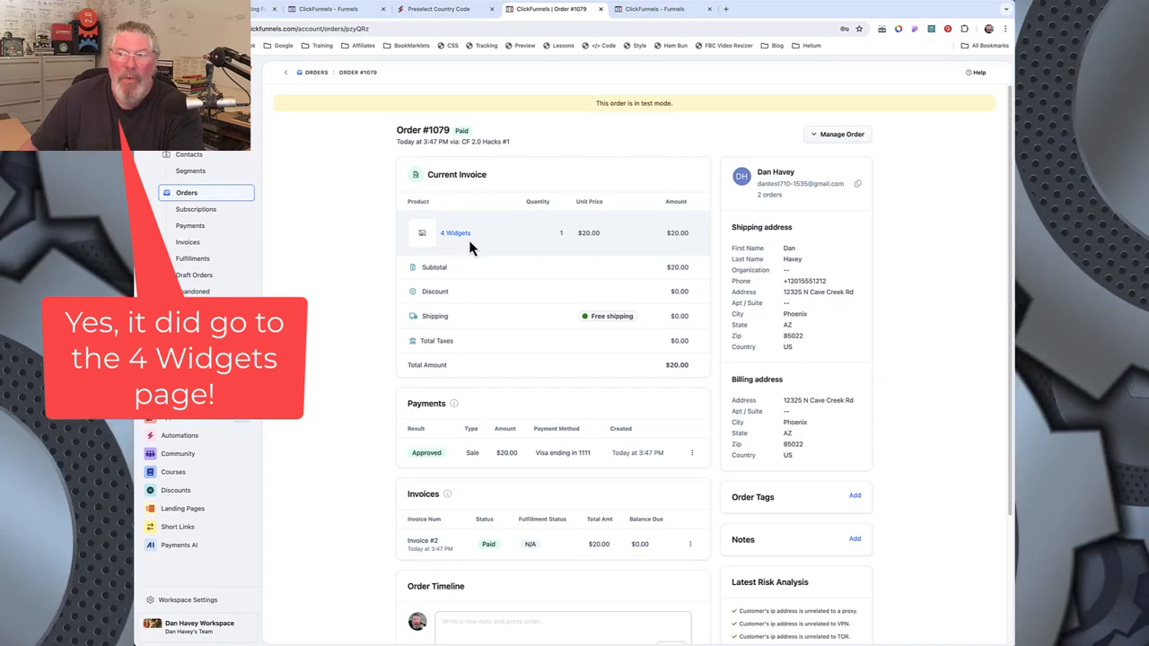
mouse_move(493, 240)
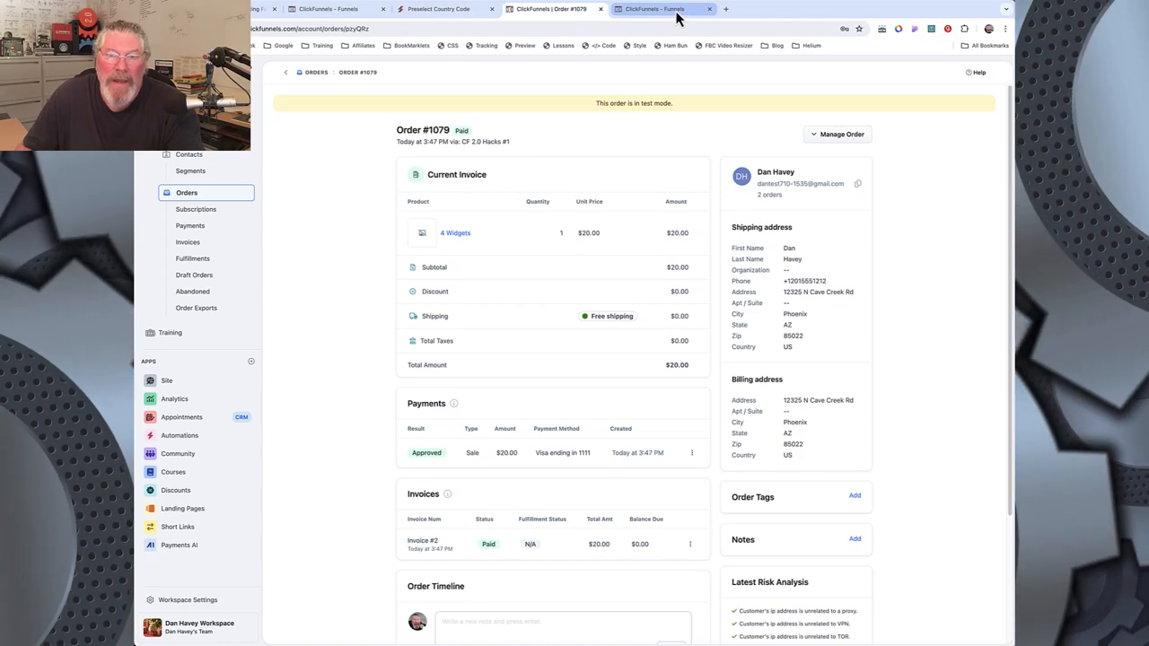
mouse_move(662, 9)
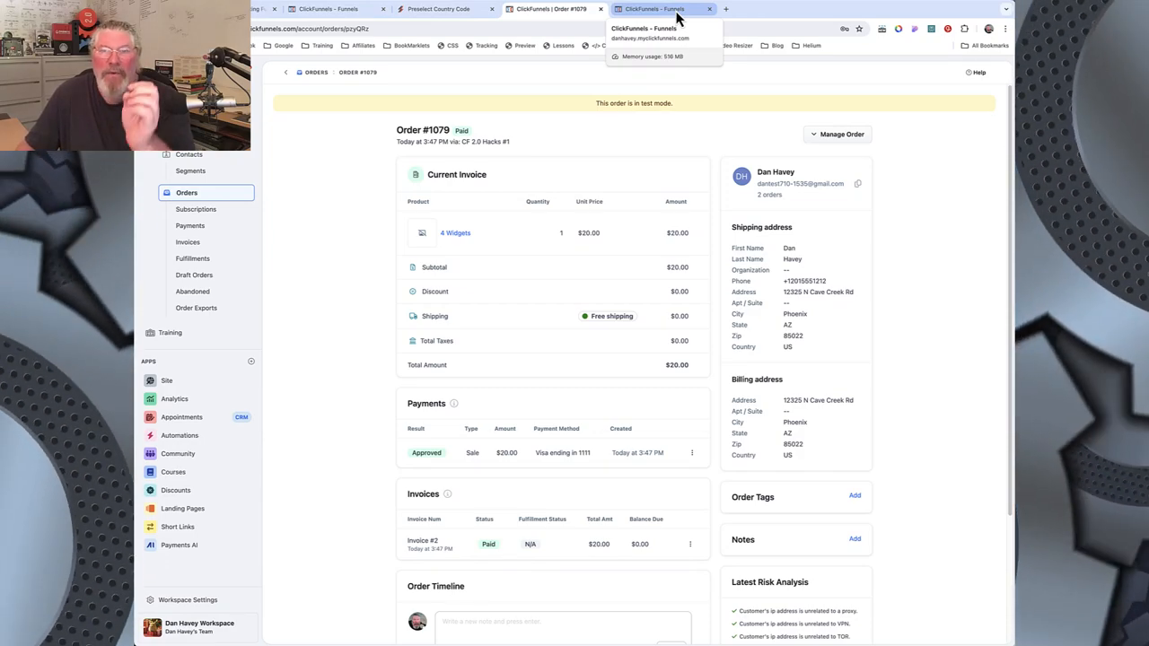
left_click(656, 9)
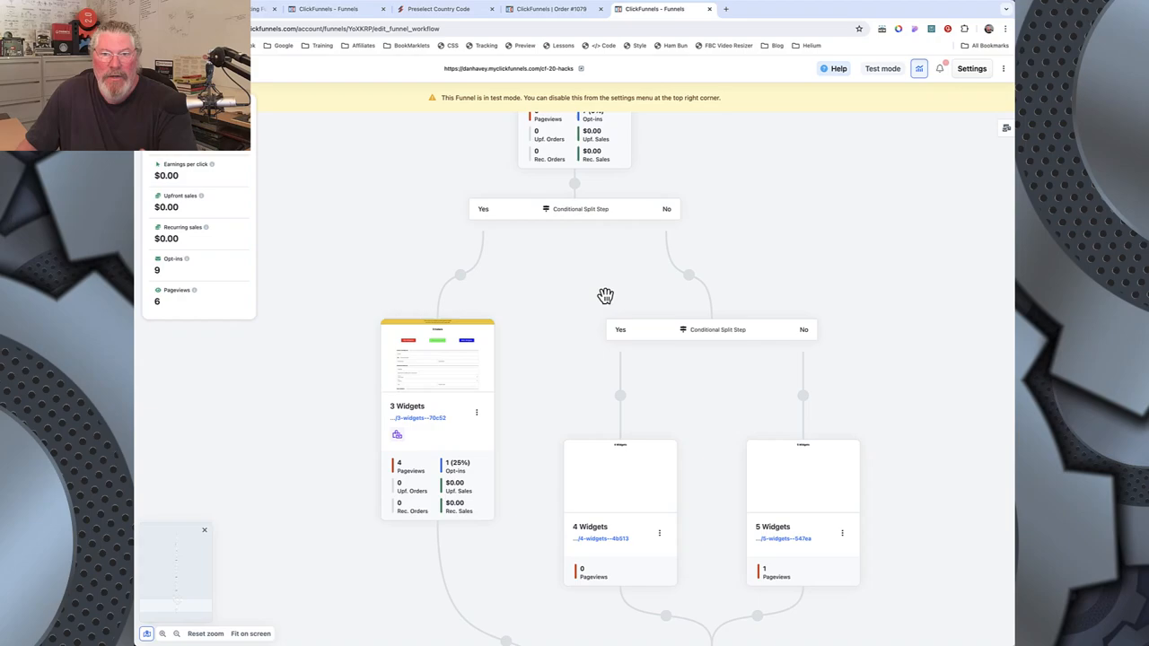
mouse_move(758, 237)
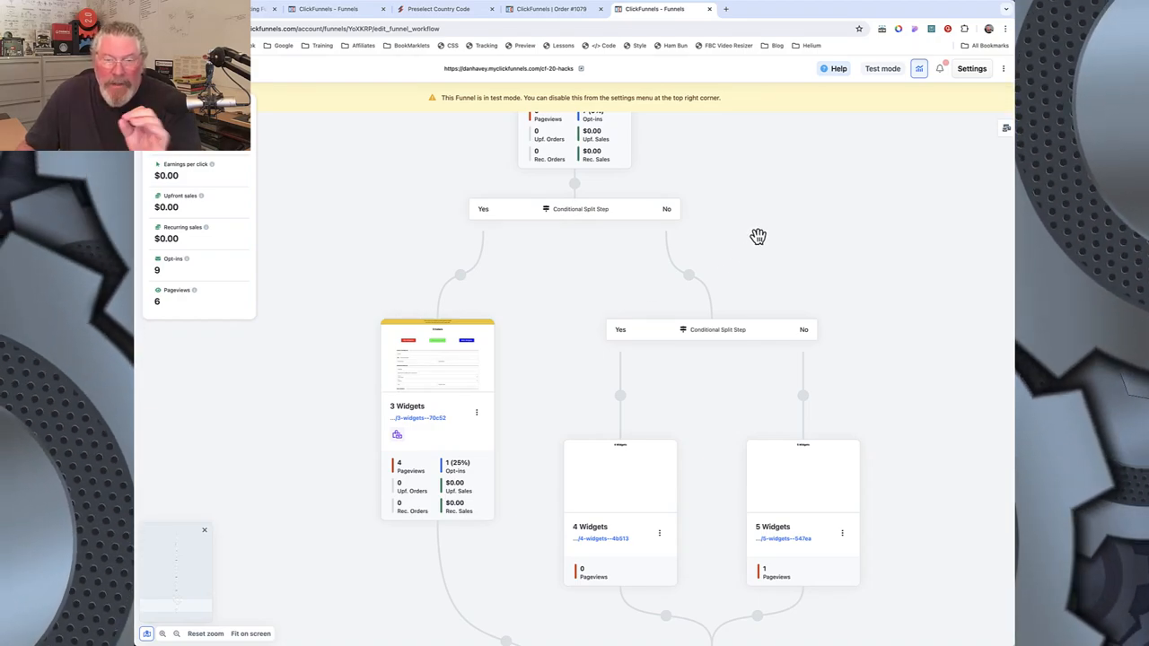